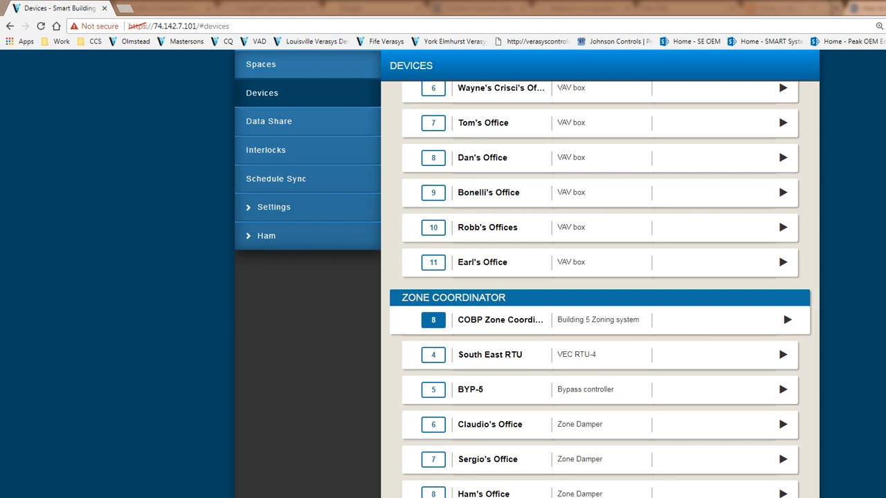
Scroll the Devices list down toward device 13, the Outside Lighting Controller
scroll("down", 3)
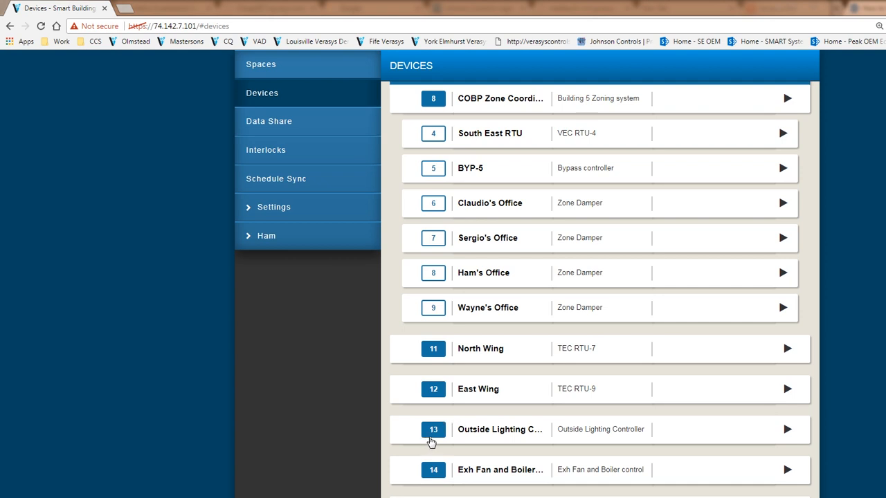
mouse_move(420, 481)
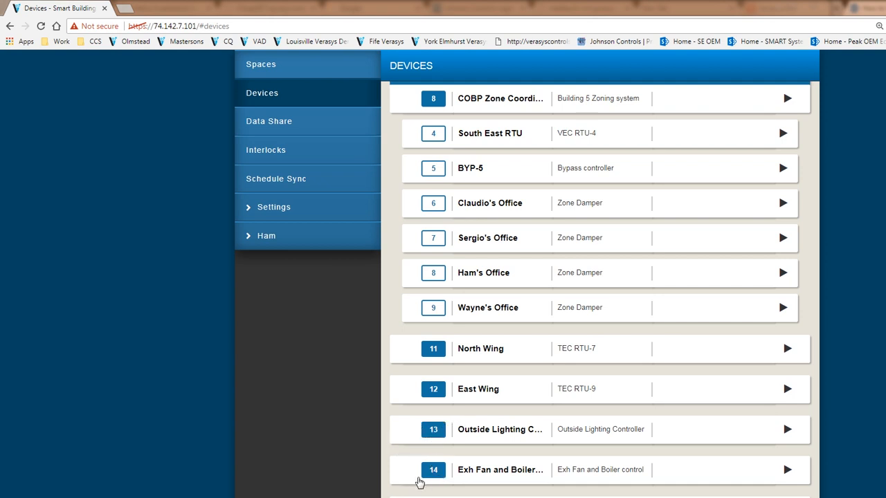
mouse_move(426, 396)
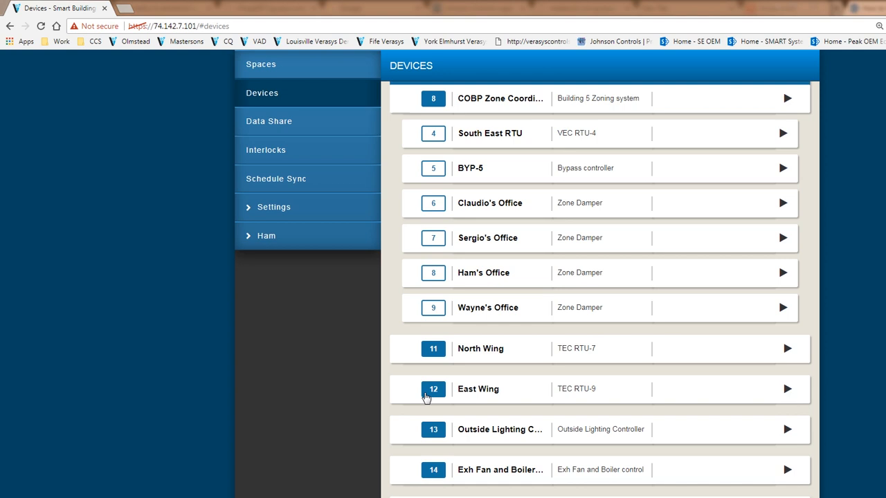
mouse_move(432, 470)
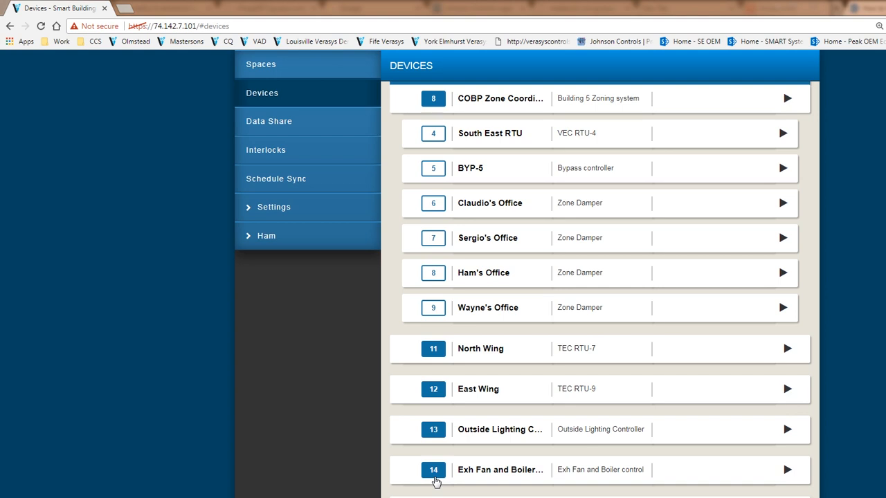
mouse_move(429, 467)
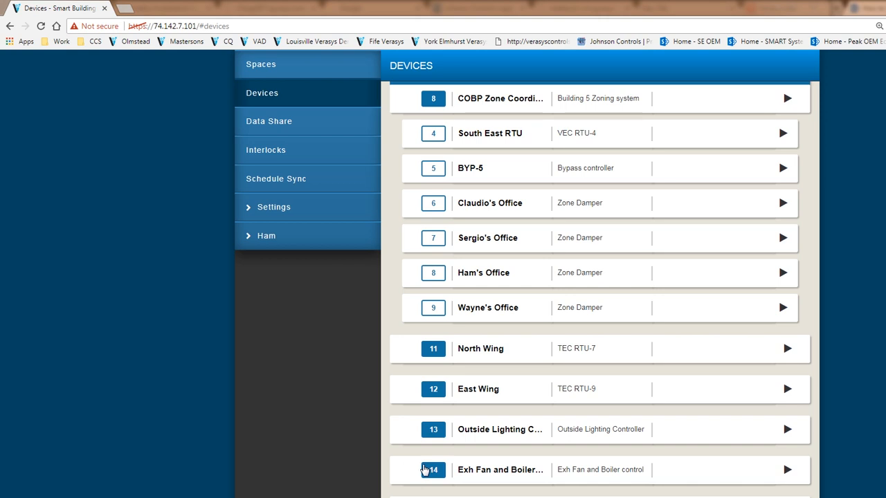
mouse_move(434, 424)
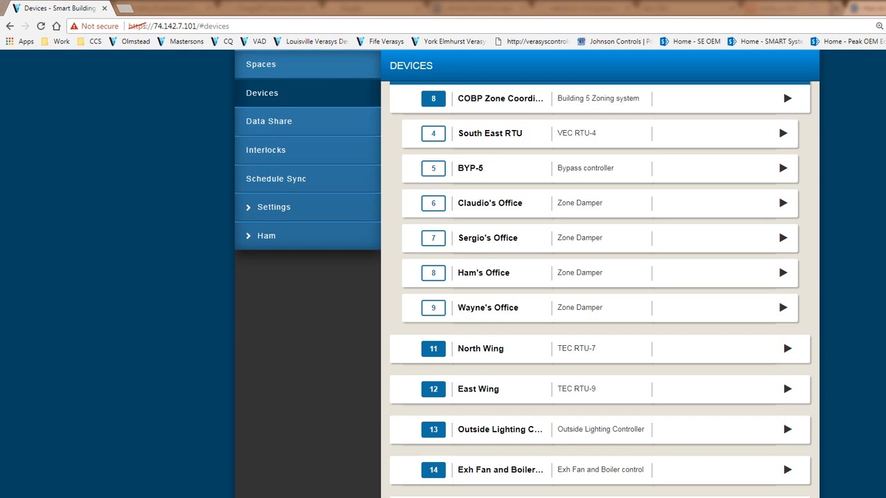
mouse_move(566, 436)
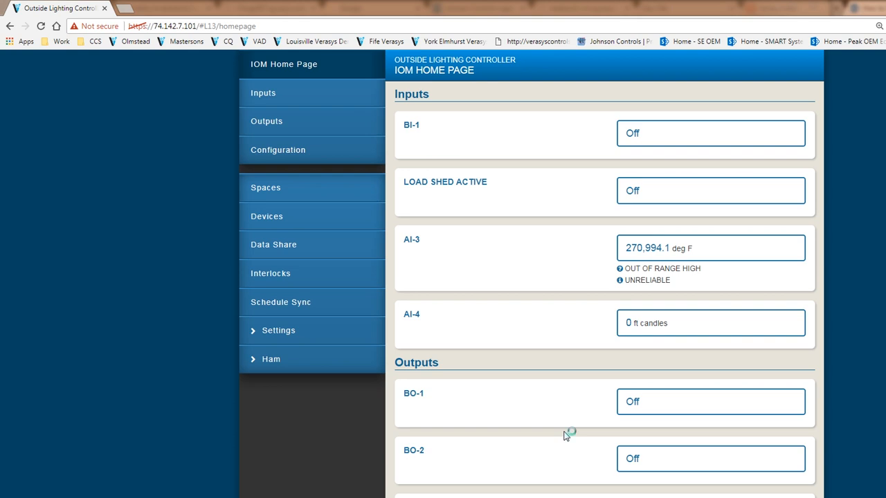
mouse_move(567, 435)
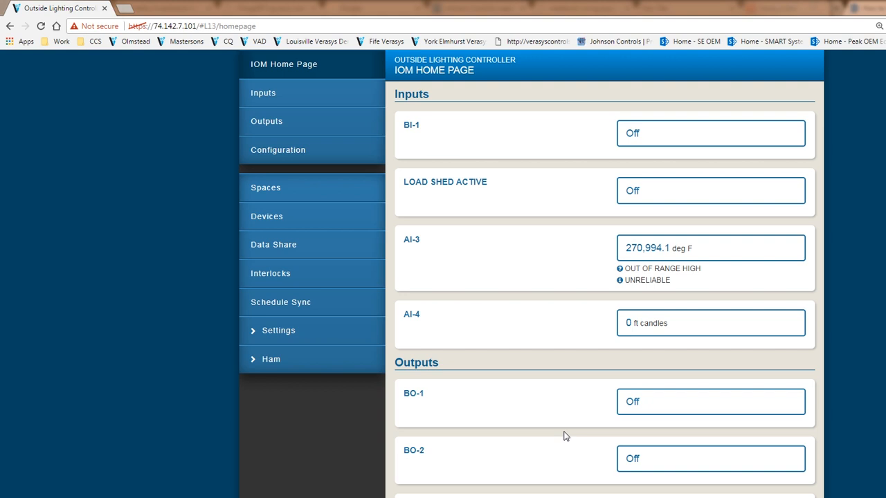
mouse_move(320, 41)
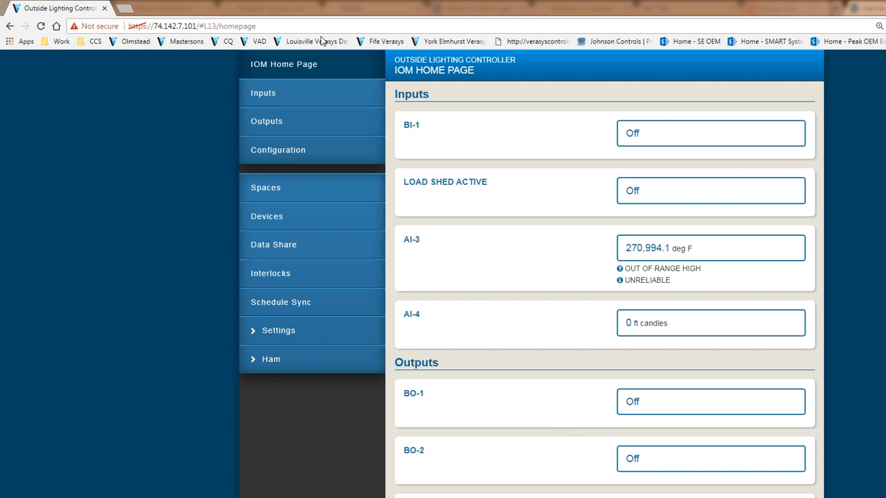
mouse_move(300, 121)
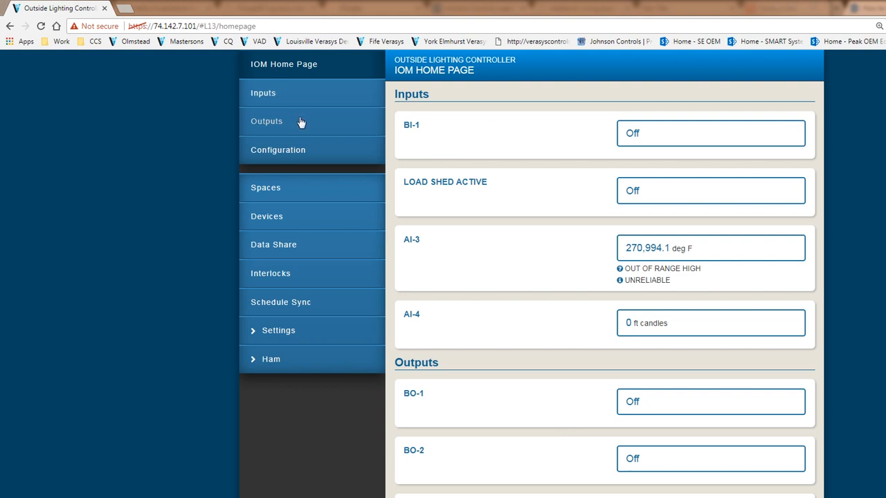
On the Outputs page, try setting BO-1's state to Off, then dismiss the dialog
left_click(267, 121)
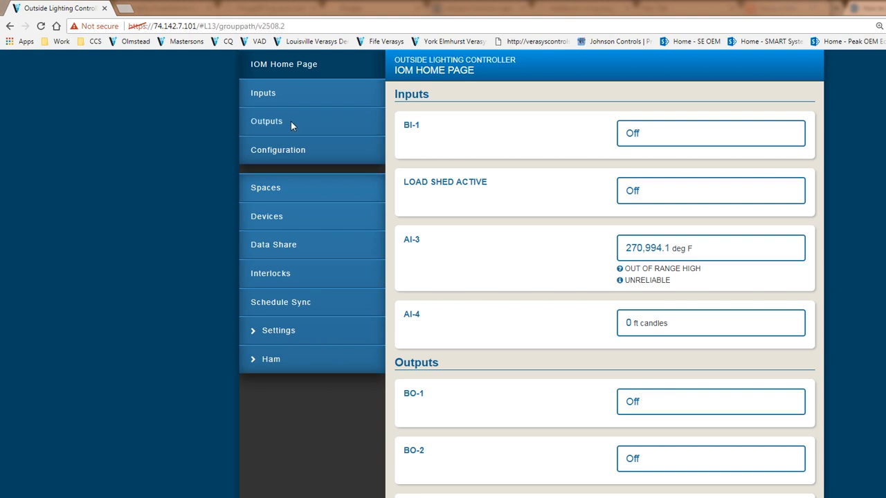
left_click(266, 122)
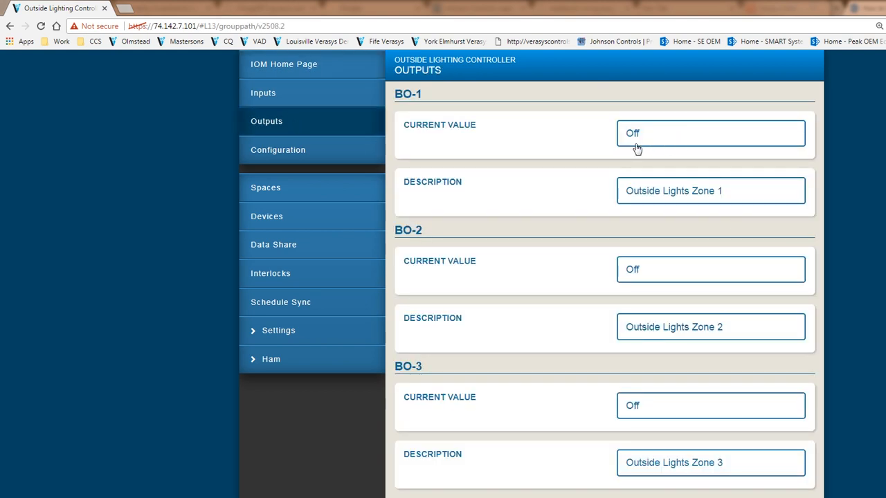
mouse_move(637, 157)
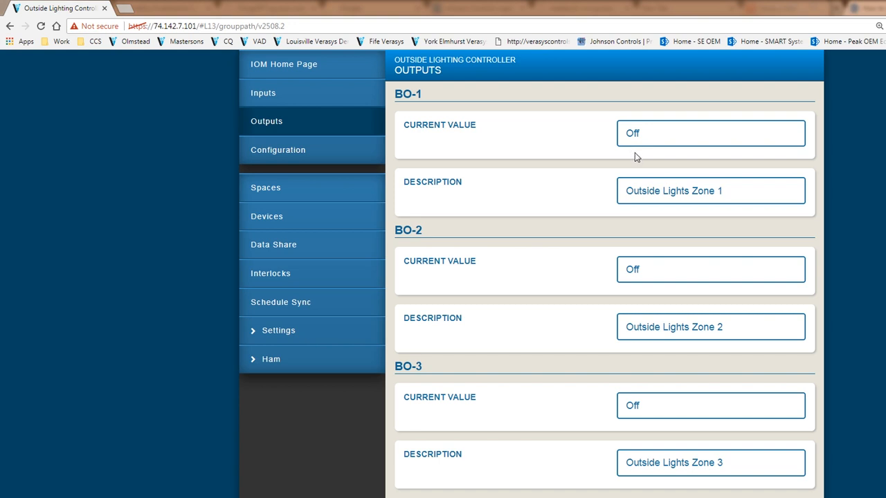
mouse_move(644, 144)
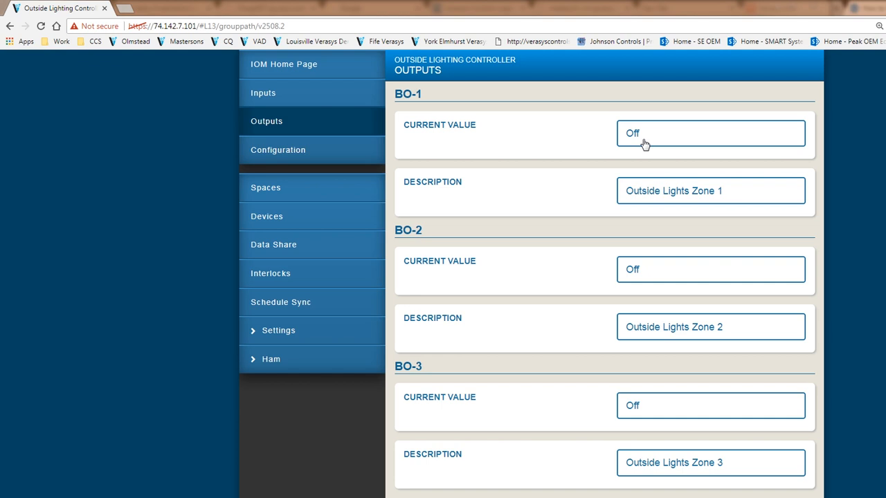
left_click(710, 133)
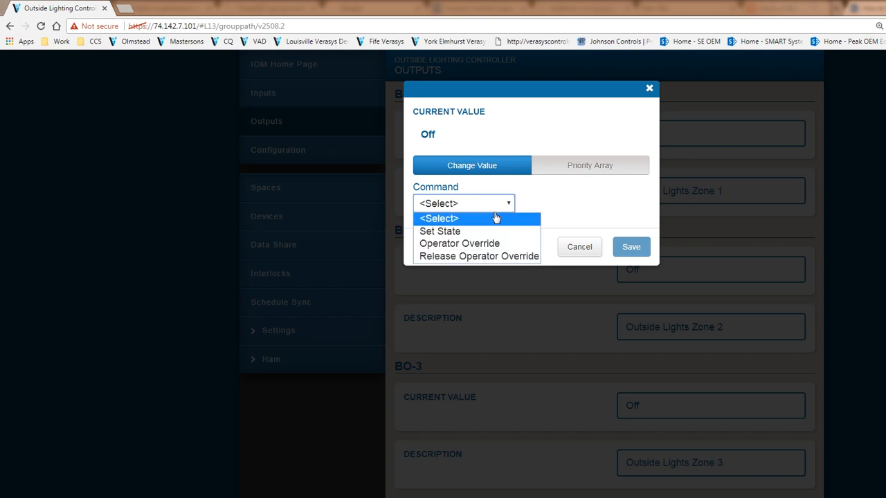
left_click(439, 231)
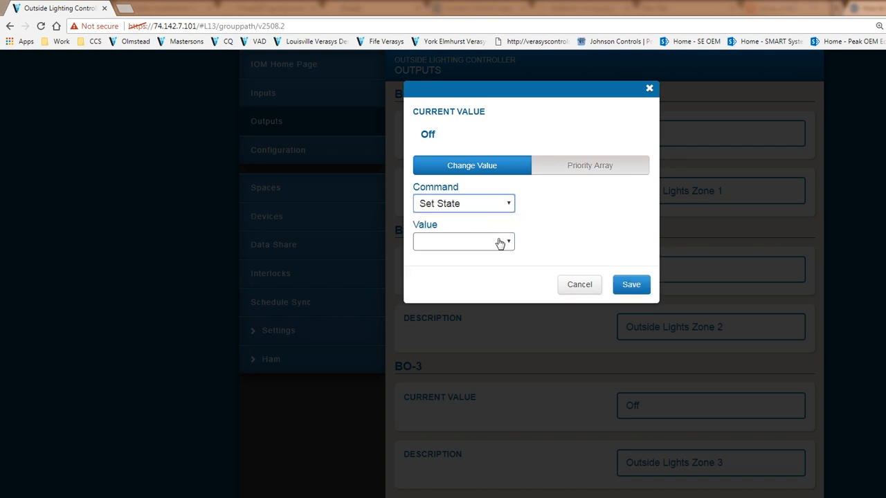
left_click(462, 241)
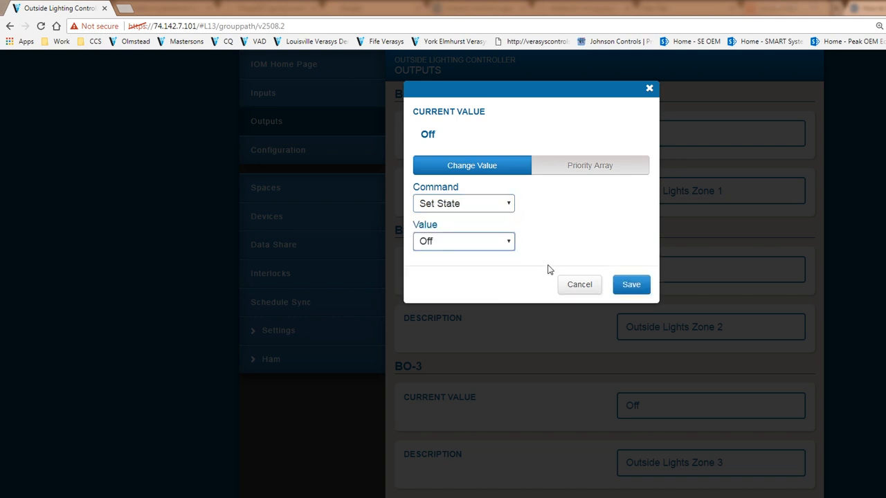
left_click(579, 284)
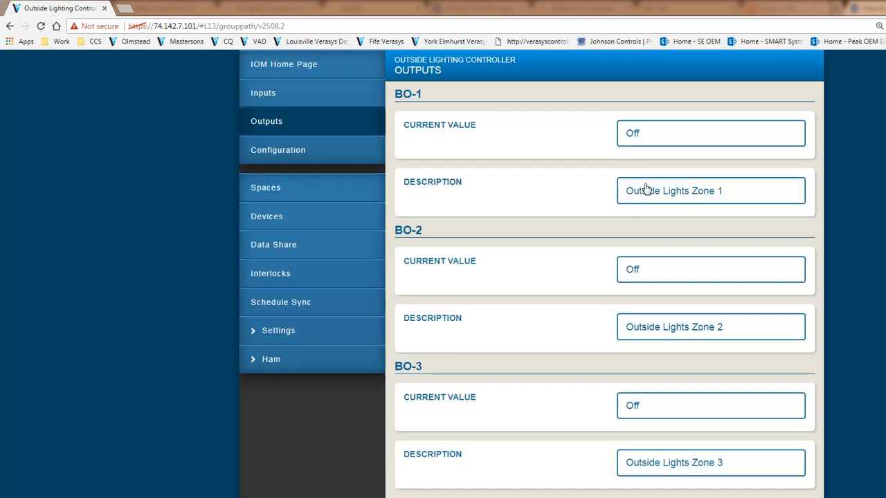
mouse_move(659, 220)
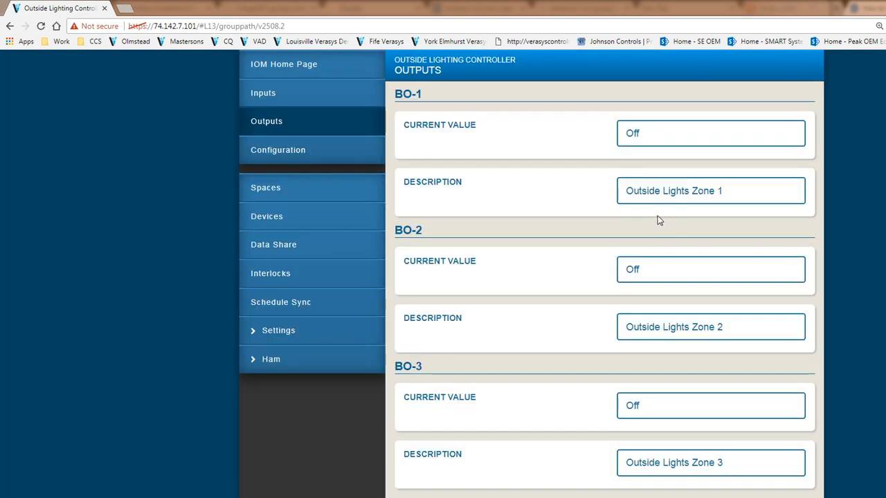
mouse_move(758, 206)
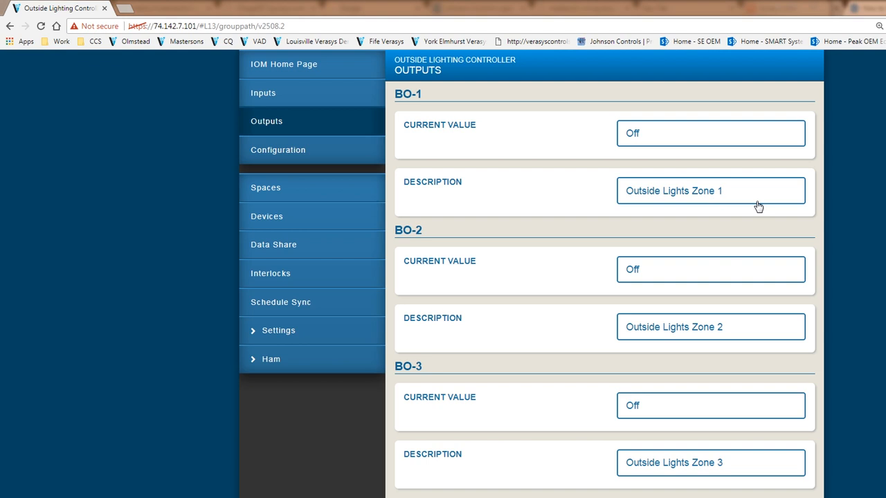
mouse_move(741, 344)
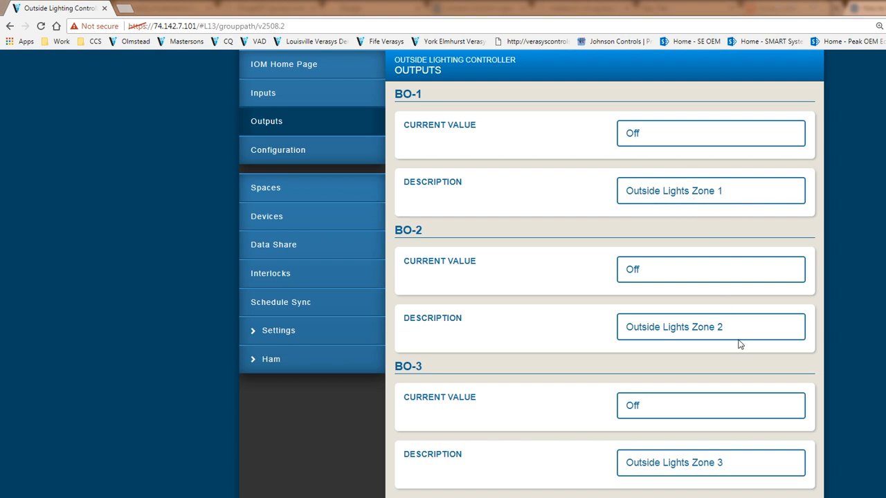
mouse_move(741, 345)
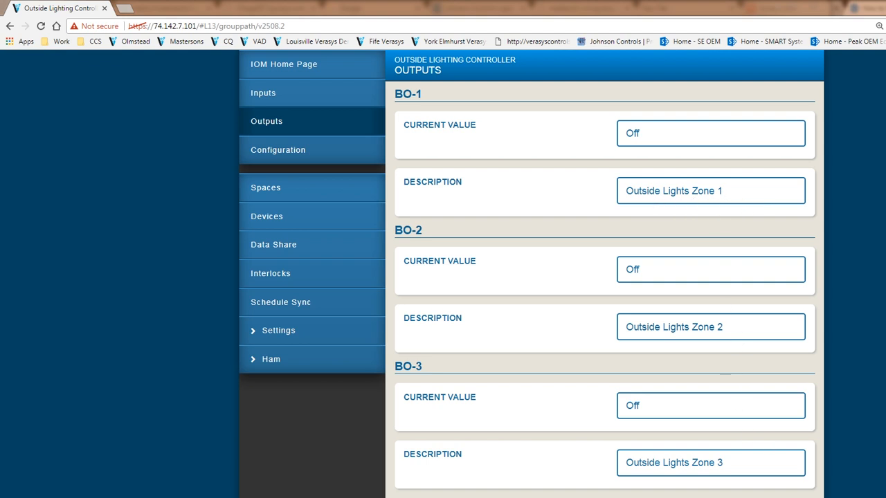
mouse_move(301, 96)
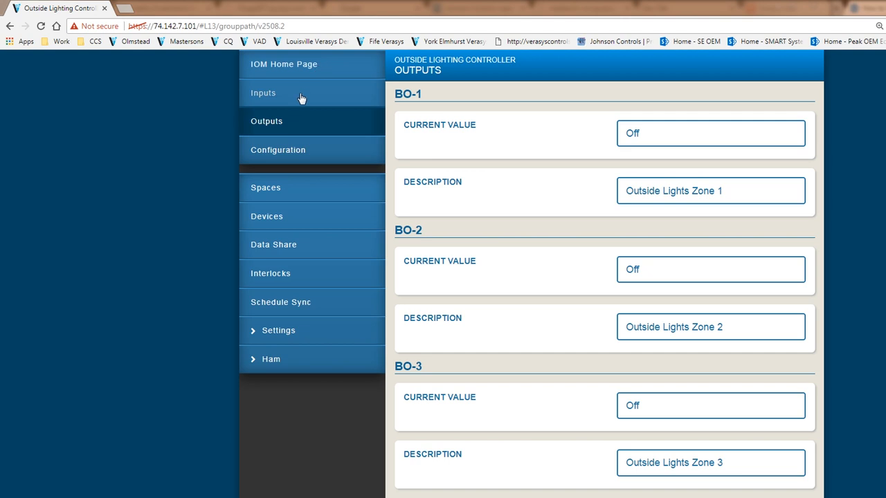
View the Inputs page showing BI-1 Outside photo cell, Load Shed and AI-3
left_click(263, 93)
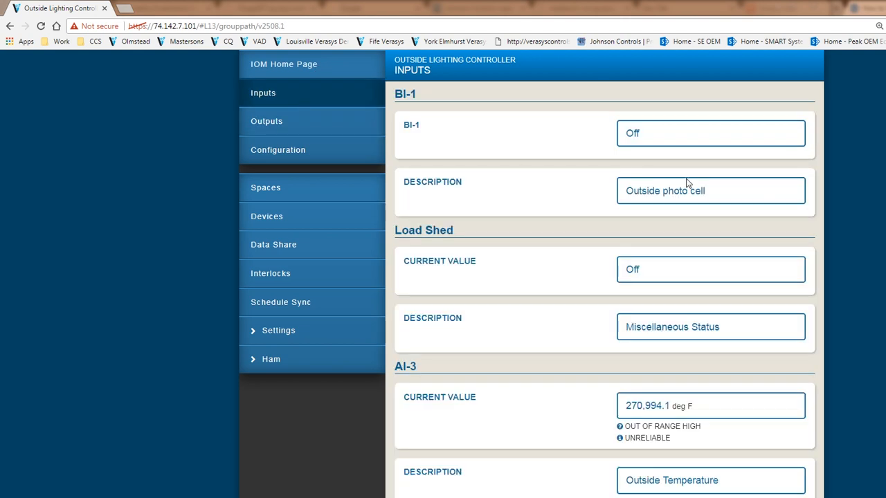
mouse_move(696, 135)
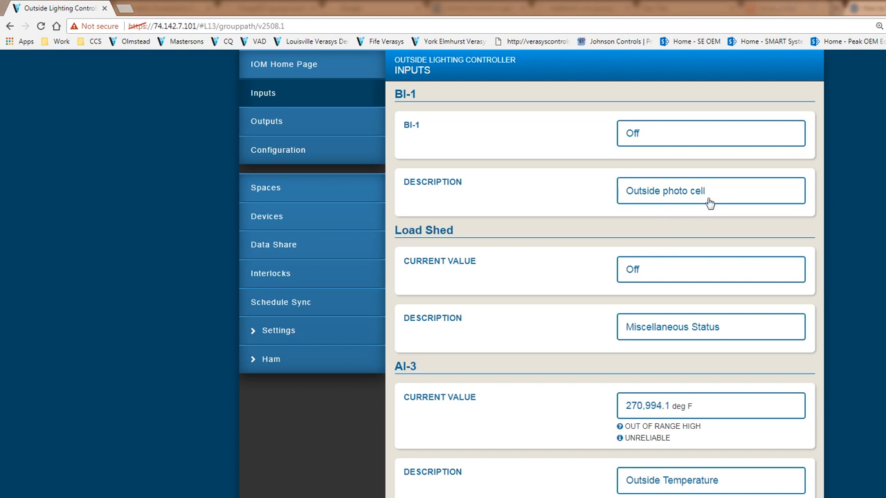
mouse_move(736, 202)
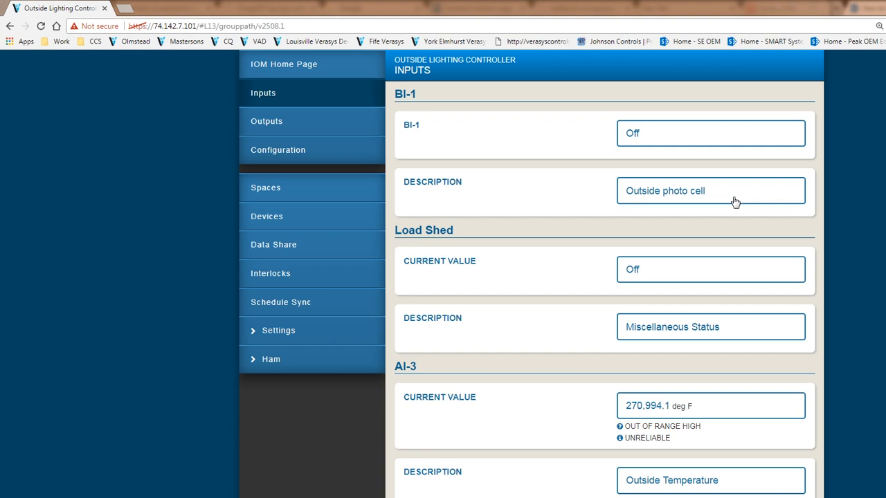
mouse_move(642, 184)
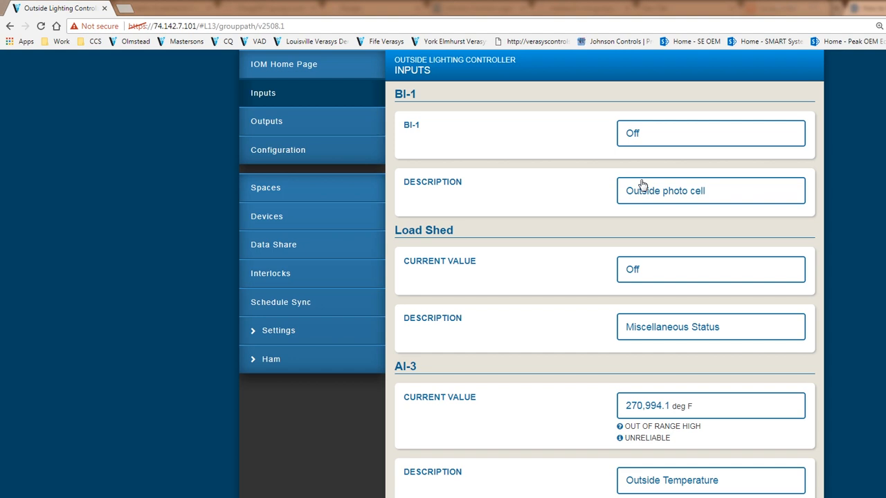
mouse_move(550, 189)
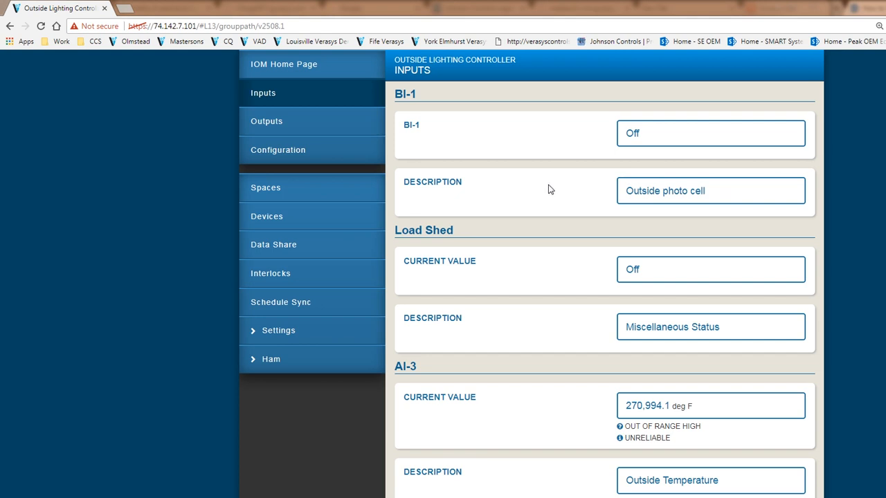
mouse_move(346, 151)
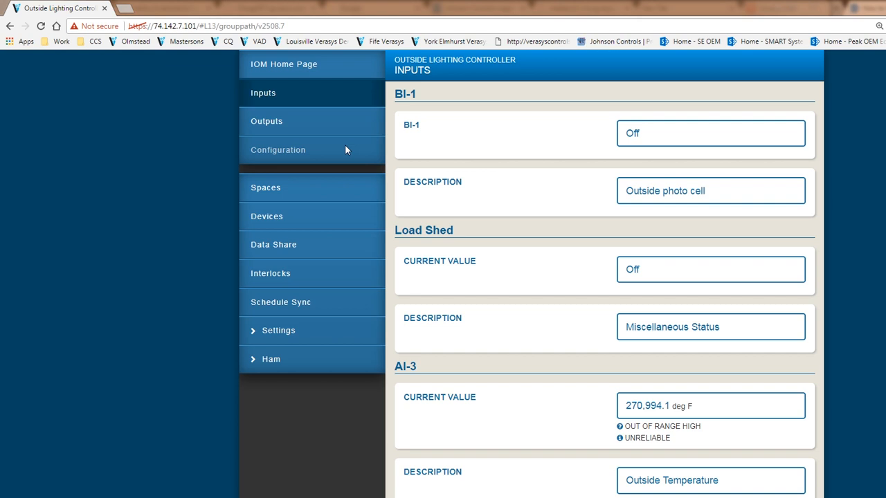
Review AI-4's point type choices on the Configuration page, keeping Light Sensor
left_click(277, 150)
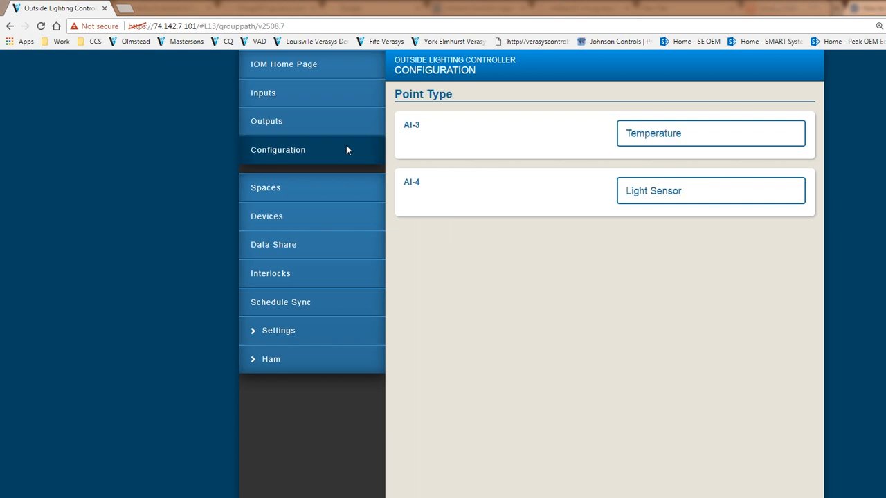
mouse_move(437, 180)
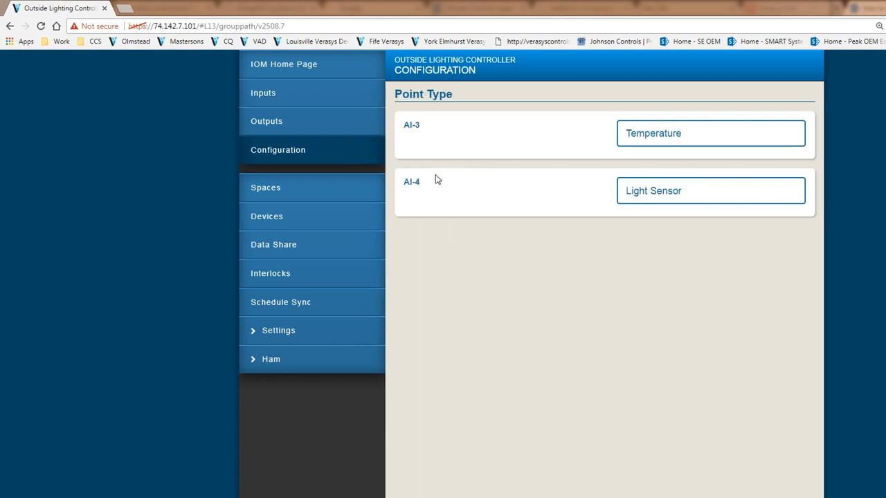
mouse_move(691, 201)
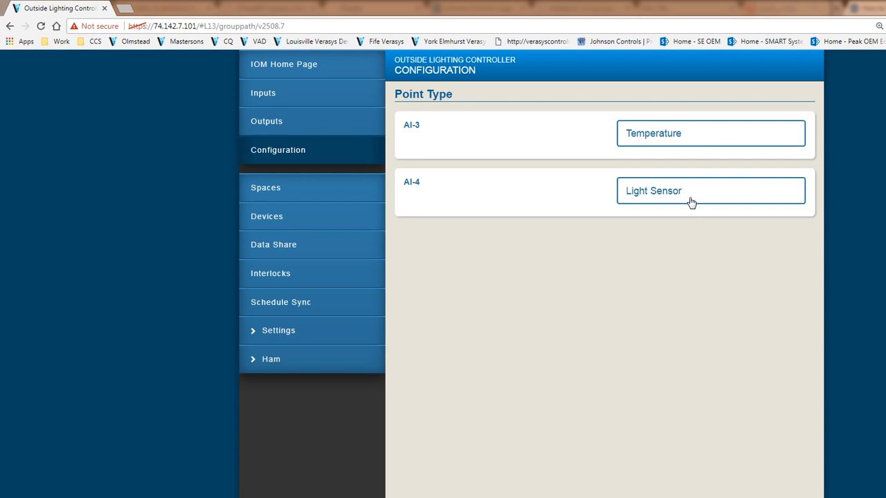
mouse_move(673, 196)
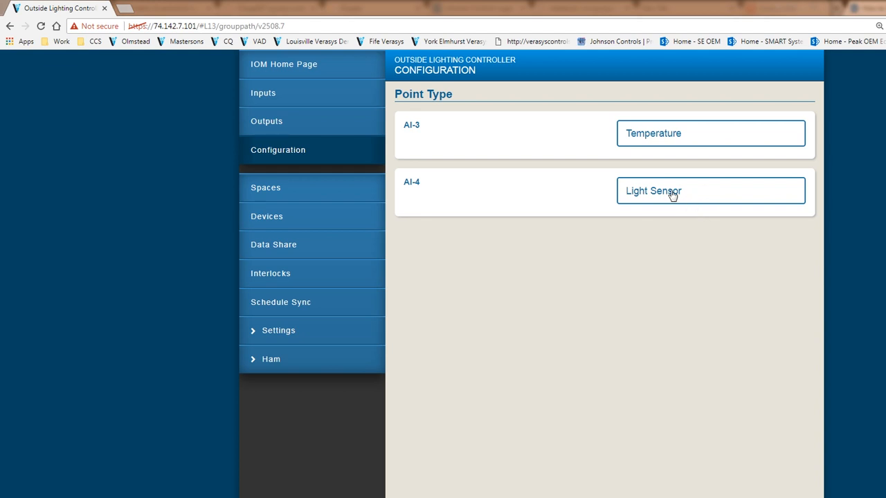
left_click(710, 190)
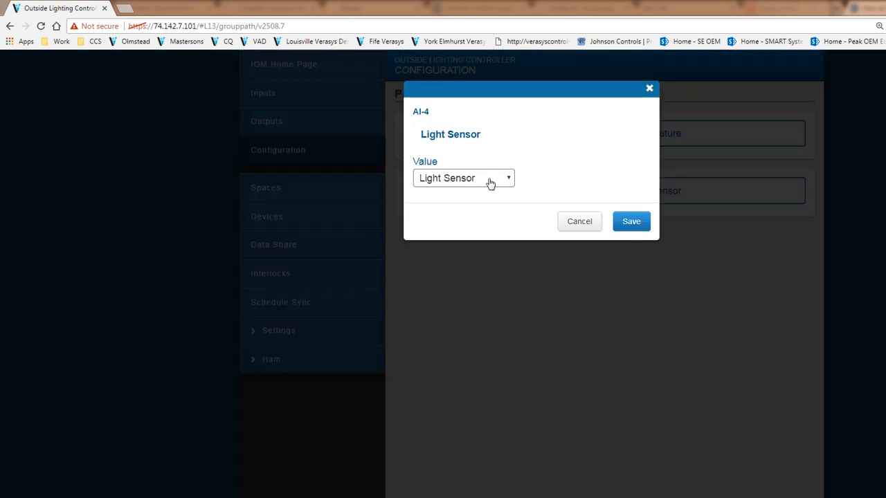
left_click(463, 178)
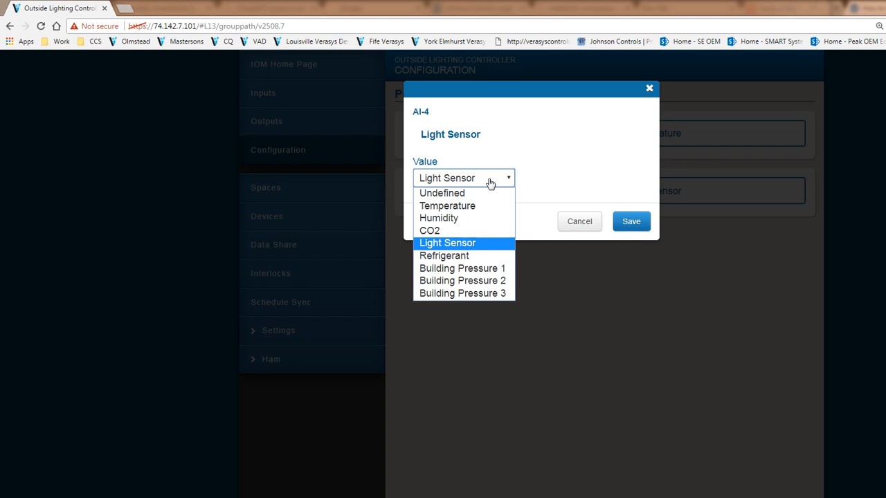
mouse_move(477, 240)
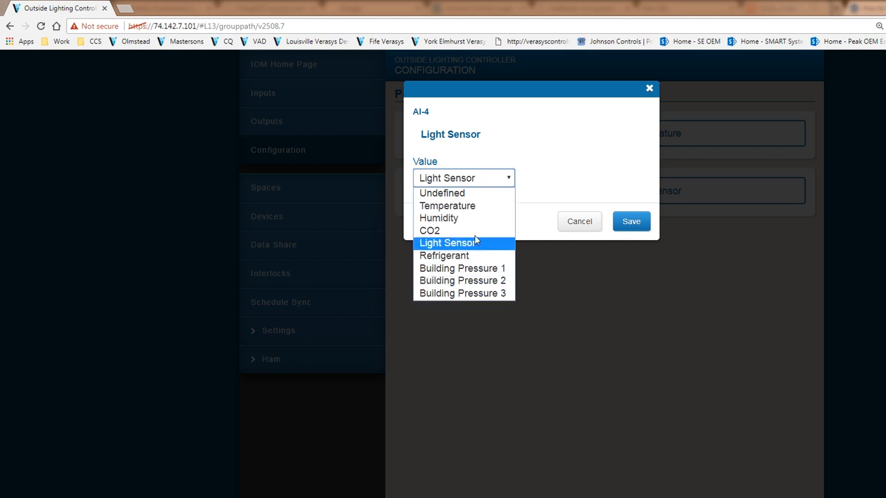
mouse_move(447, 206)
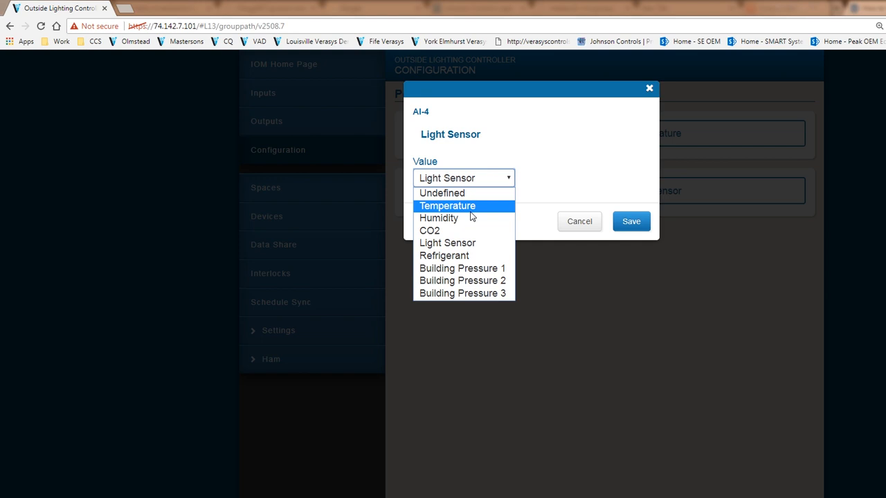
mouse_move(439, 218)
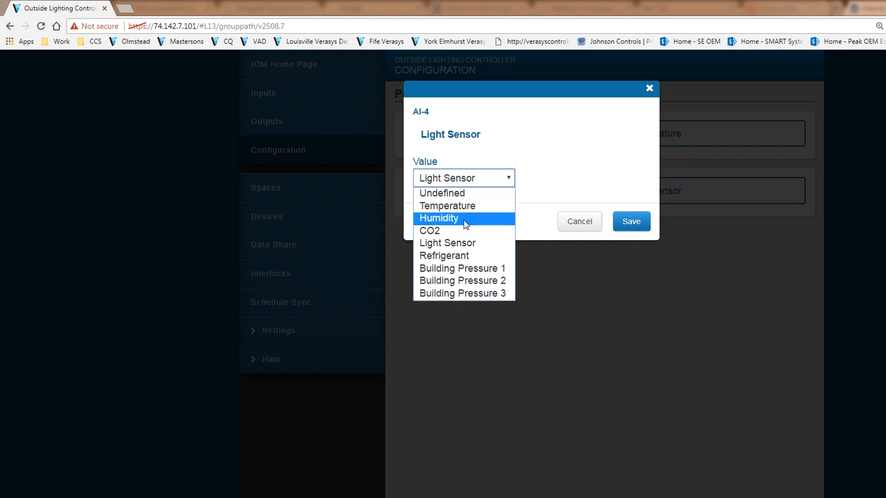
mouse_move(430, 230)
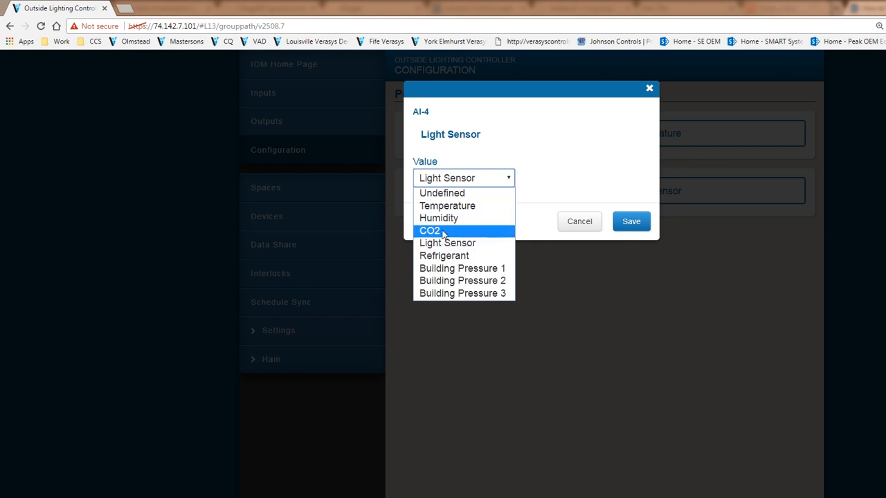
mouse_move(447, 243)
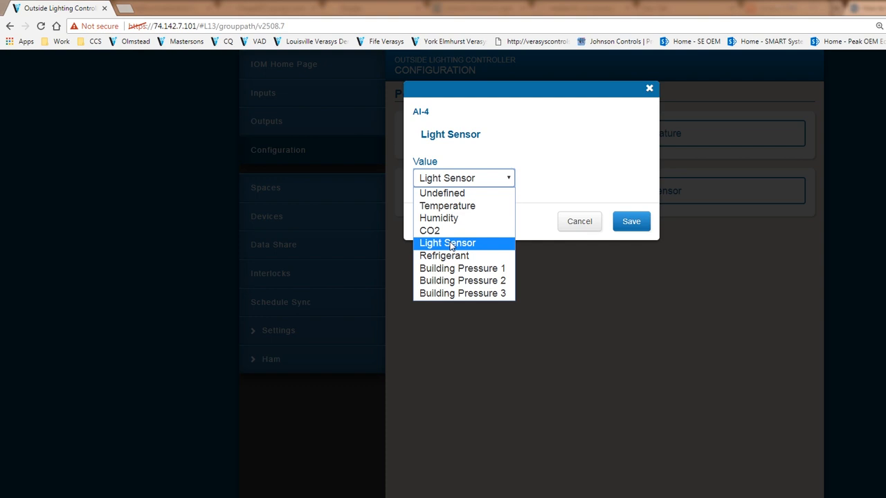
left_click(447, 243)
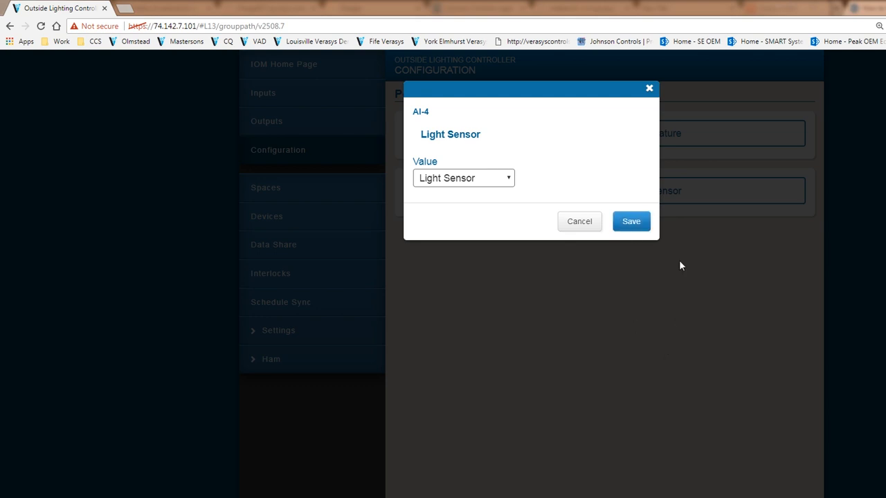
left_click(631, 221)
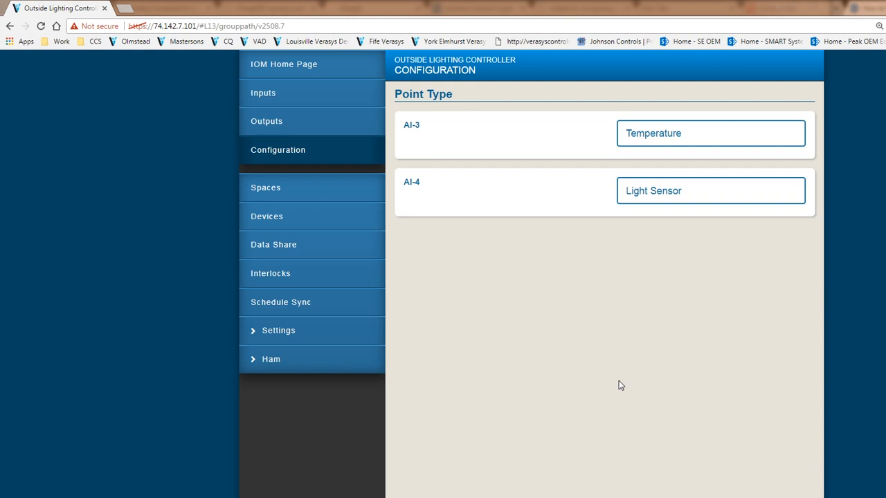
mouse_move(673, 142)
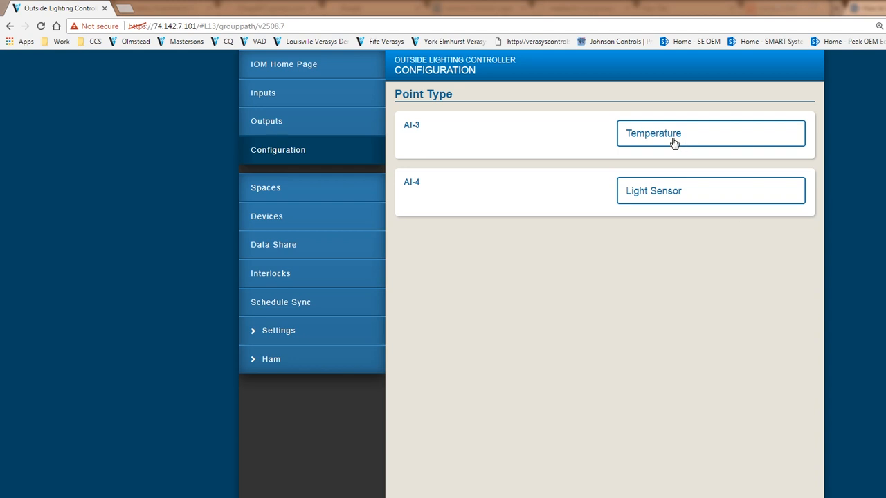
left_click(709, 133)
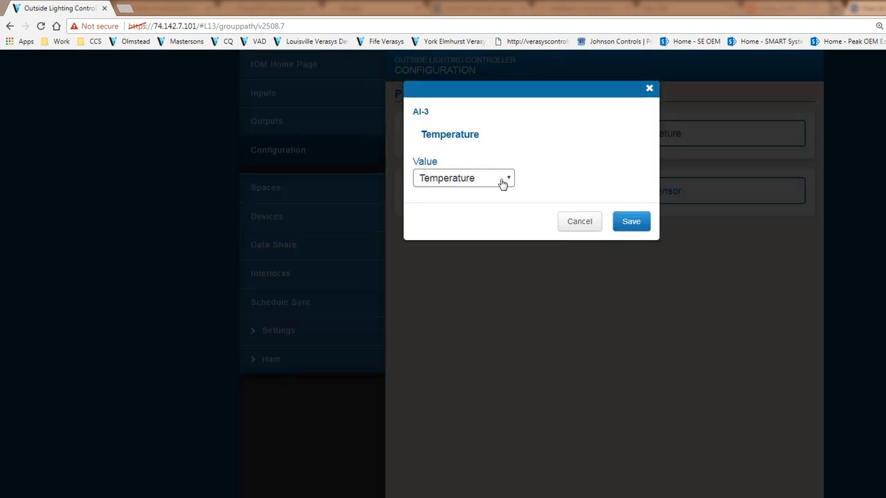
left_click(462, 177)
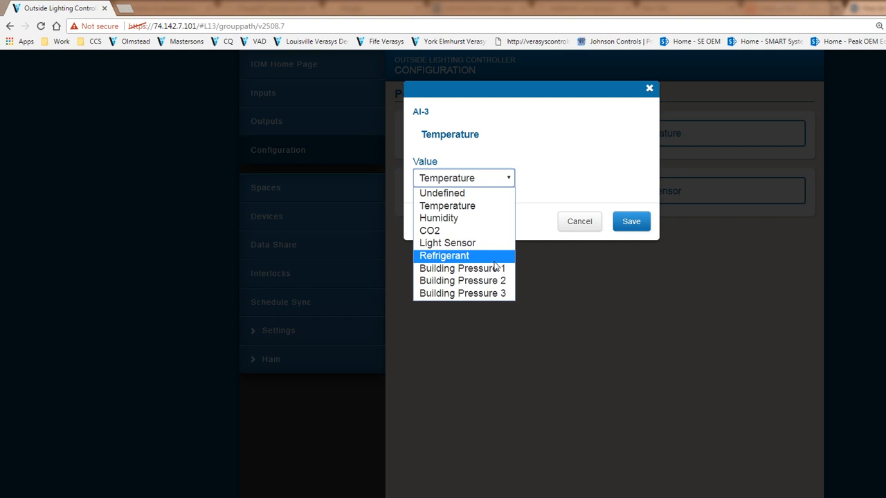
mouse_move(494, 258)
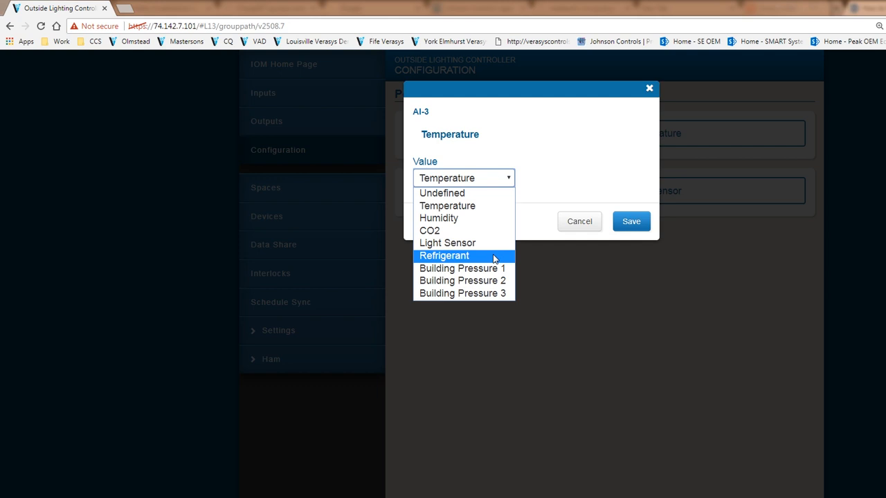
mouse_move(462, 268)
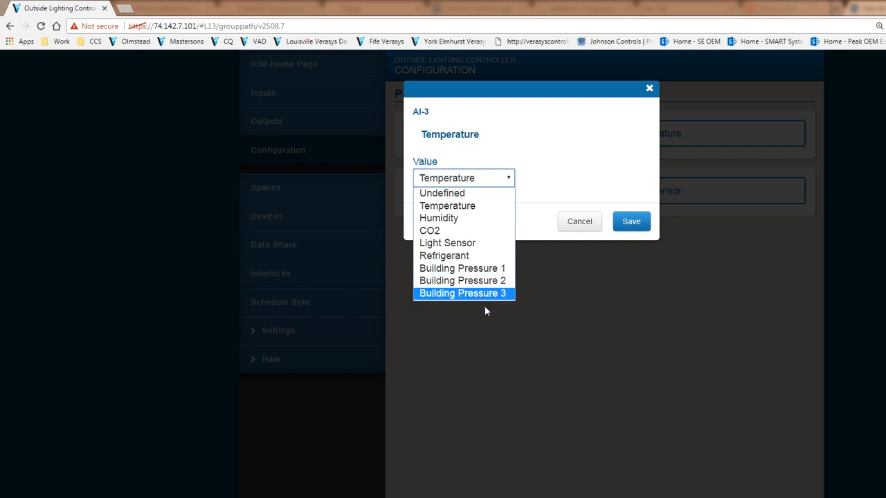
mouse_move(464, 280)
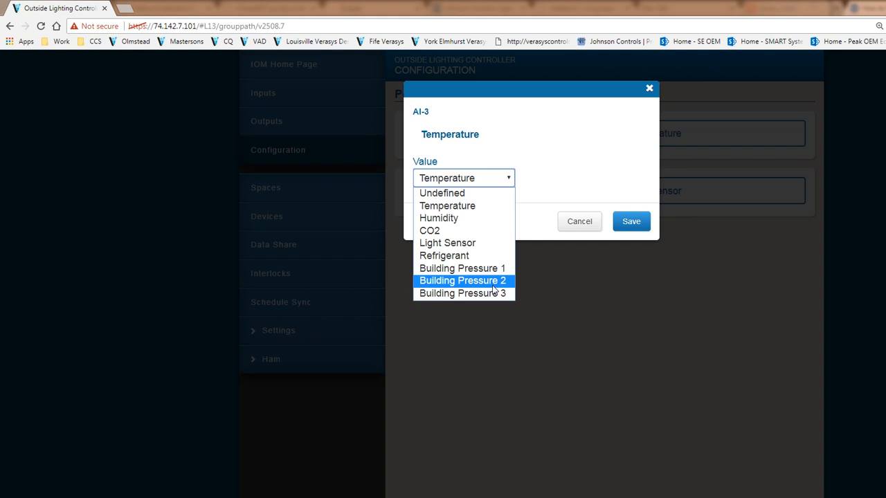
mouse_move(580, 221)
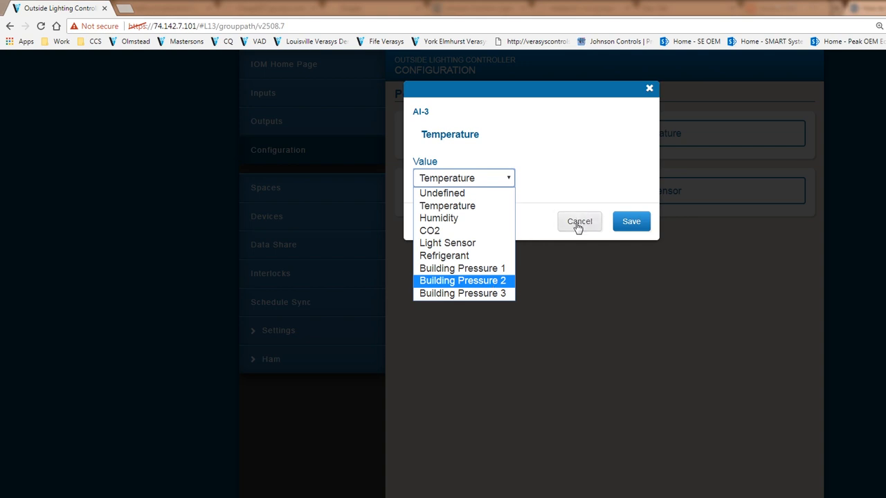
left_click(579, 221)
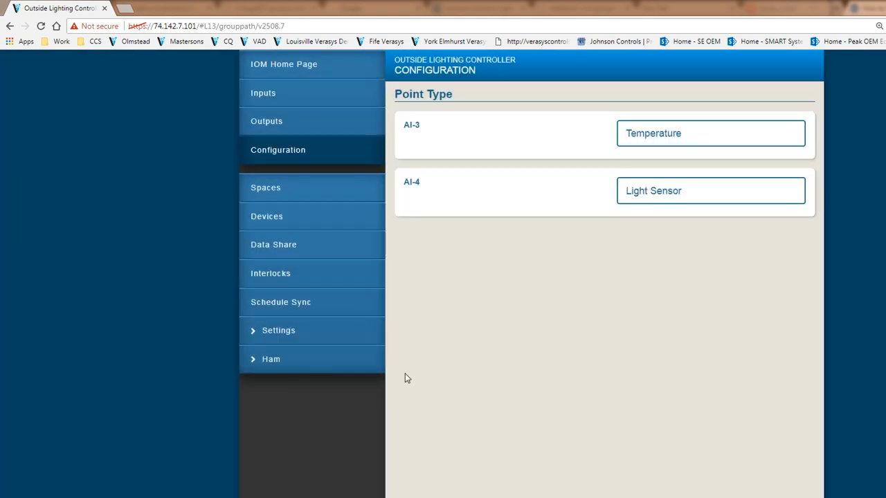
mouse_move(333, 158)
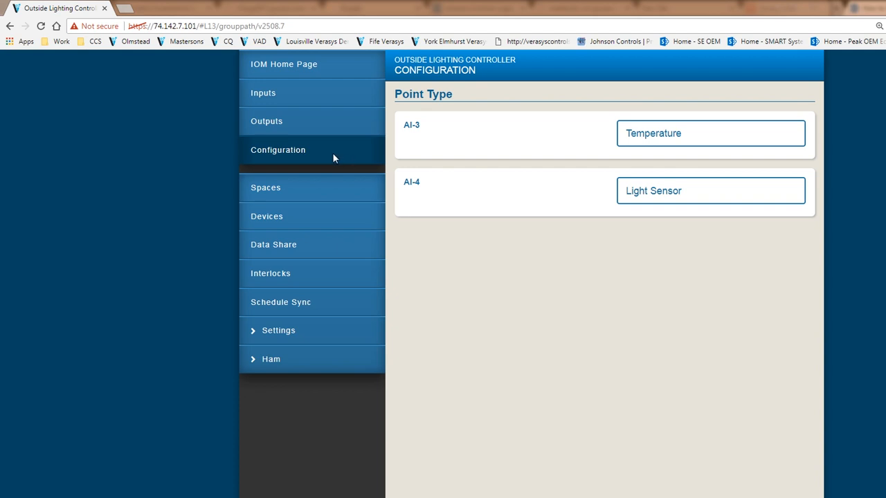
mouse_move(292, 141)
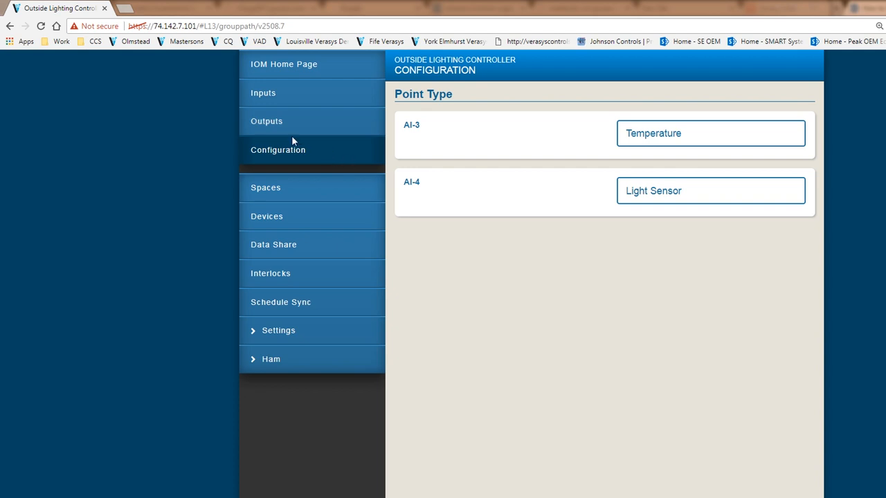
mouse_move(290, 131)
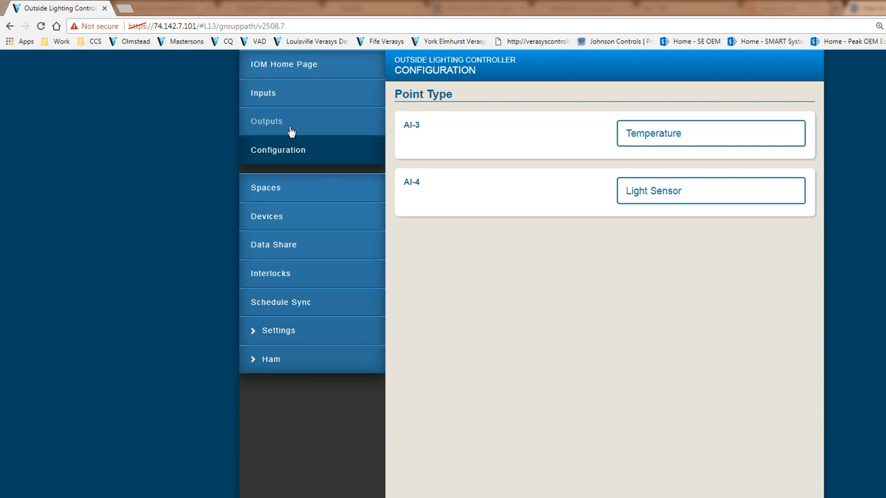
mouse_move(289, 123)
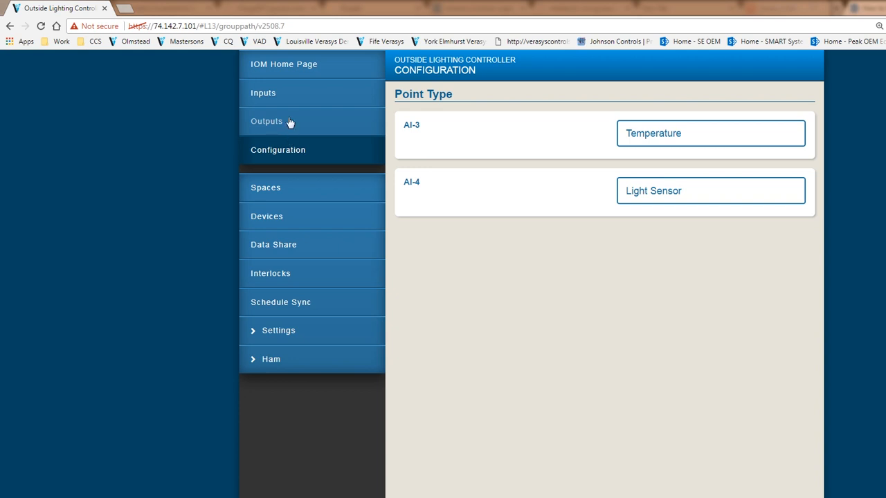
mouse_move(286, 75)
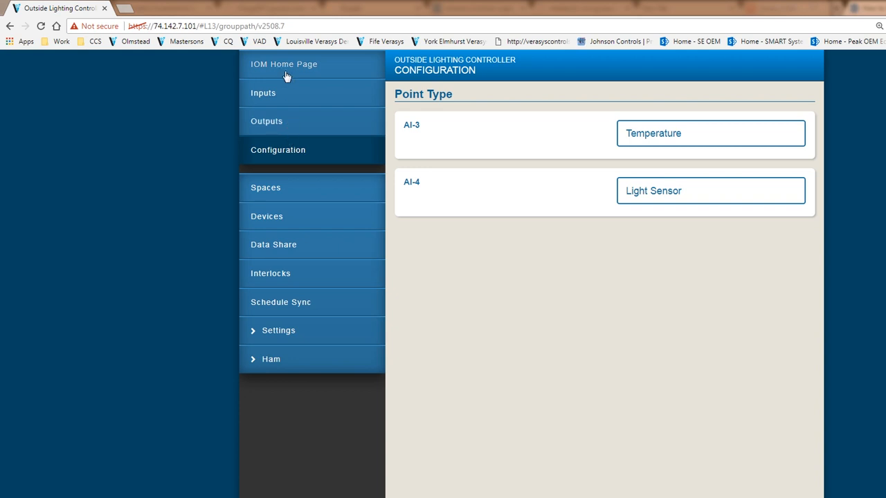
Return to the IOM Home Page to check BI-1 and outputs are Off
left_click(283, 64)
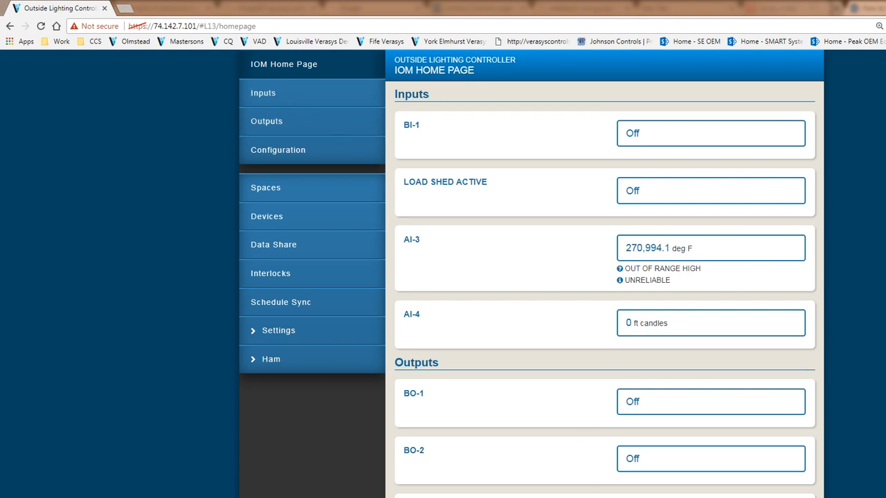
mouse_move(285, 276)
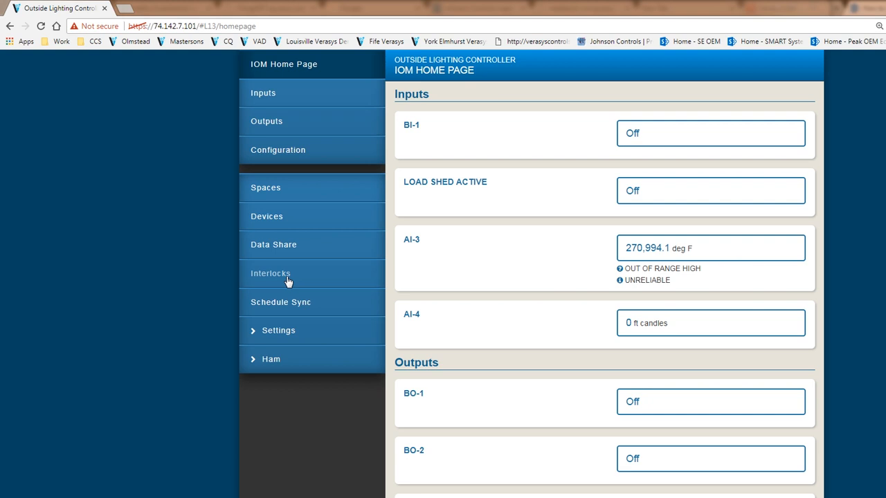
mouse_move(277, 272)
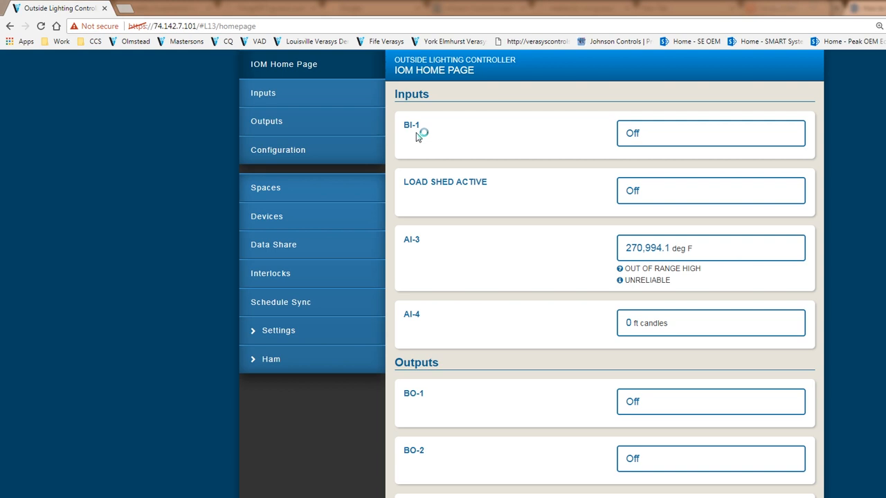
left_click(270, 274)
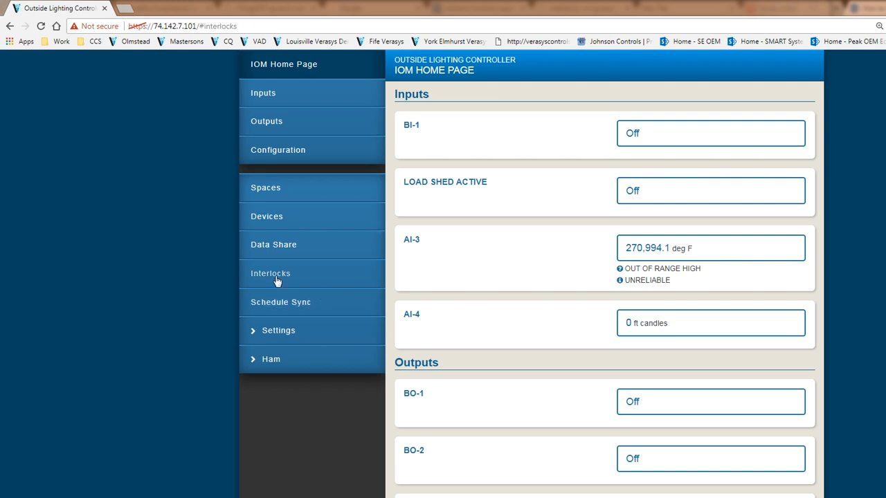
Inspect Zone 1's interlock: Outside Lighting Controller condition device and BO-1 action
left_click(270, 273)
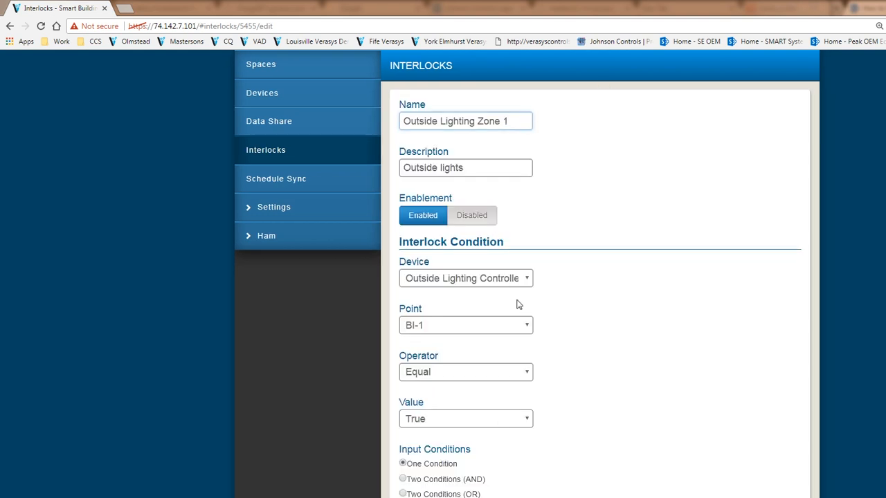
left_click(465, 278)
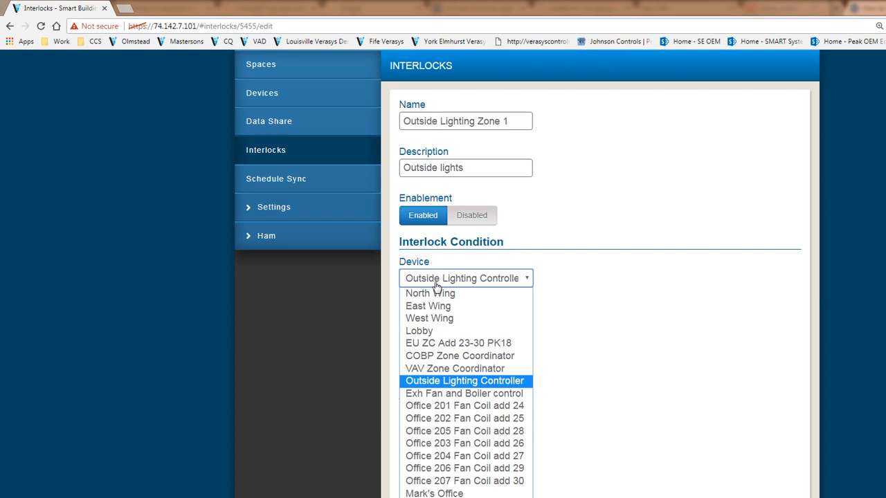
left_click(464, 381)
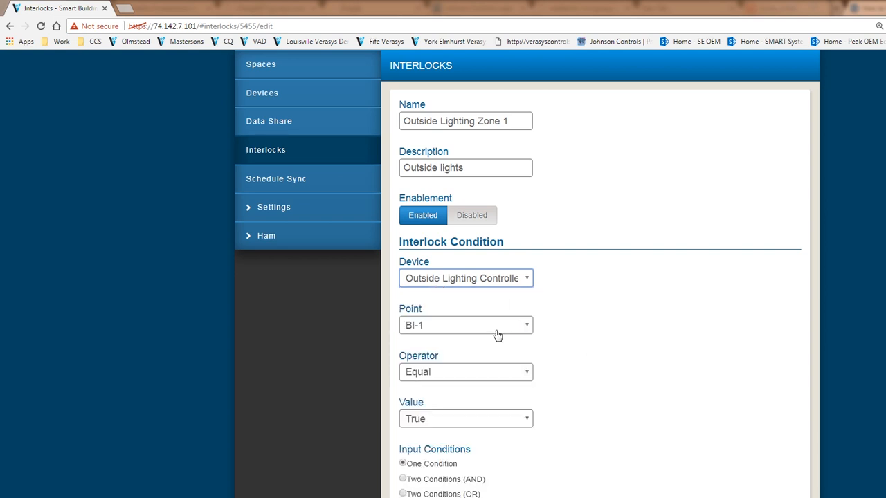
mouse_move(427, 331)
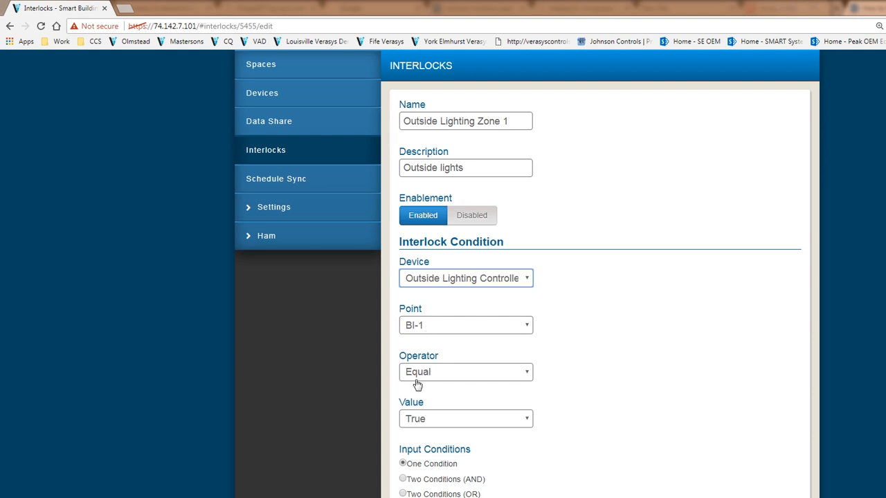
mouse_move(432, 479)
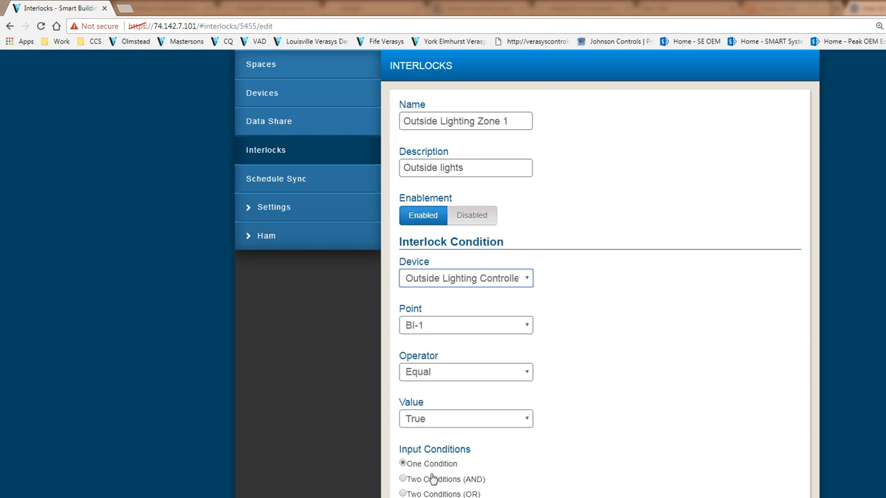
scroll("down", 3)
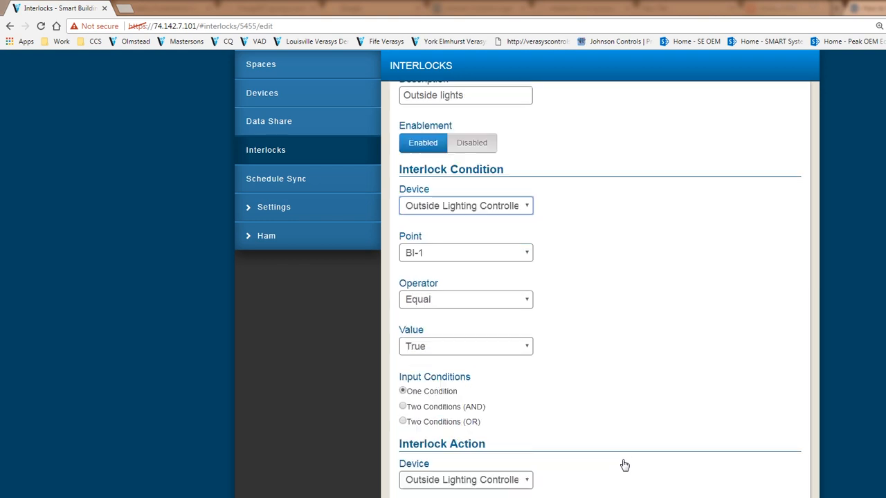
scroll("down", 3)
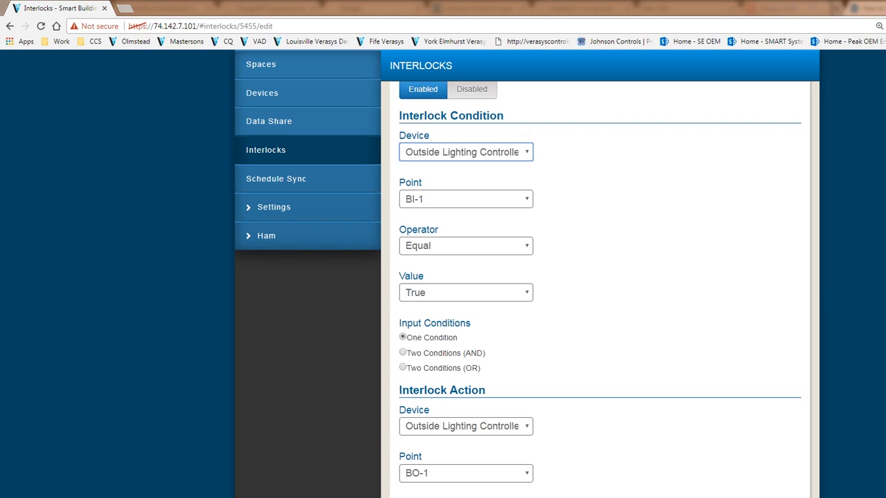
left_click(270, 149)
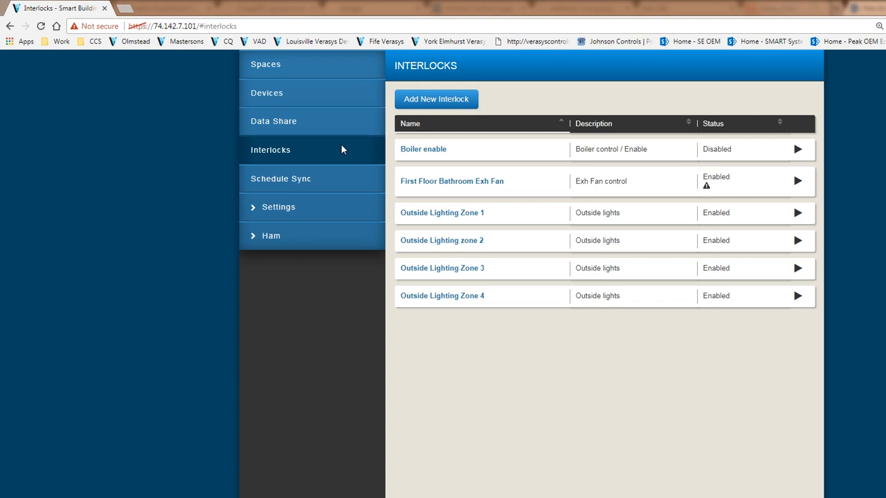
Go to the Devices list and scroll down to the Outside Lighting Controller
left_click(267, 93)
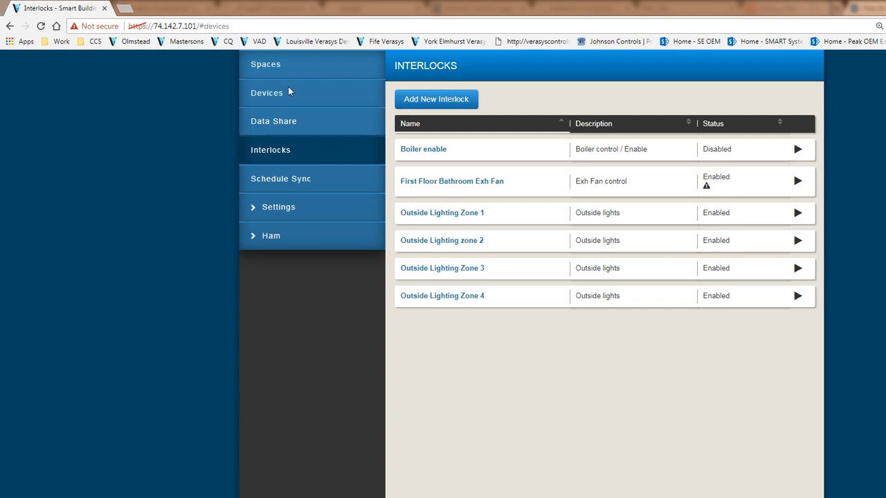
left_click(266, 93)
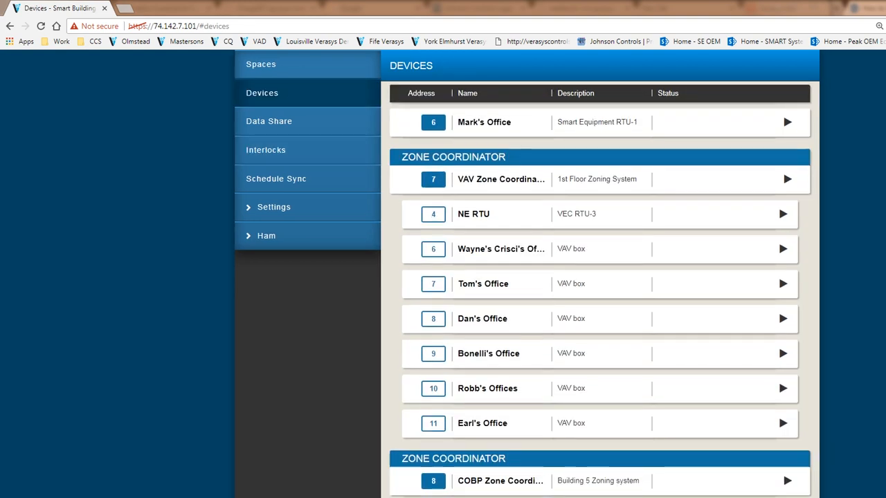
scroll("down", 3)
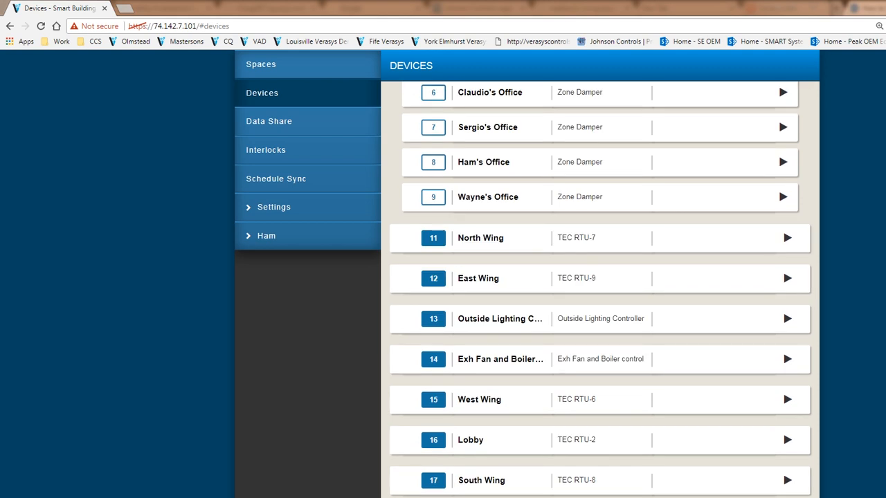
mouse_move(529, 319)
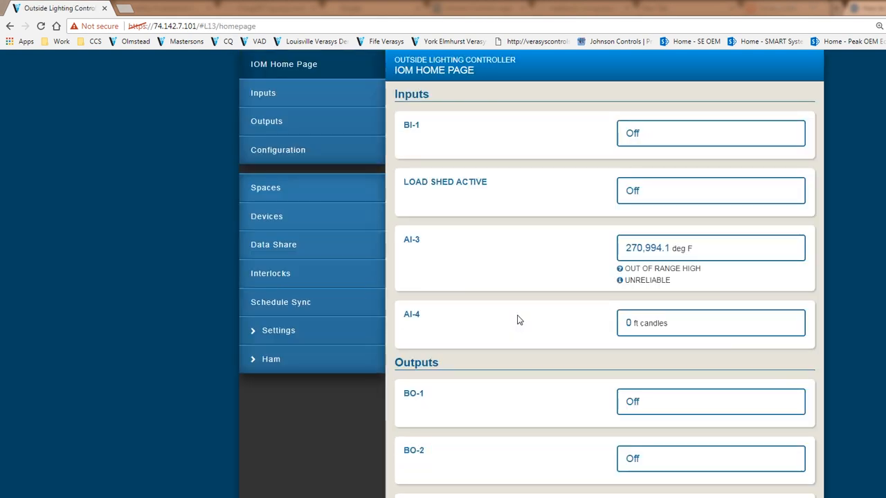
mouse_move(612, 158)
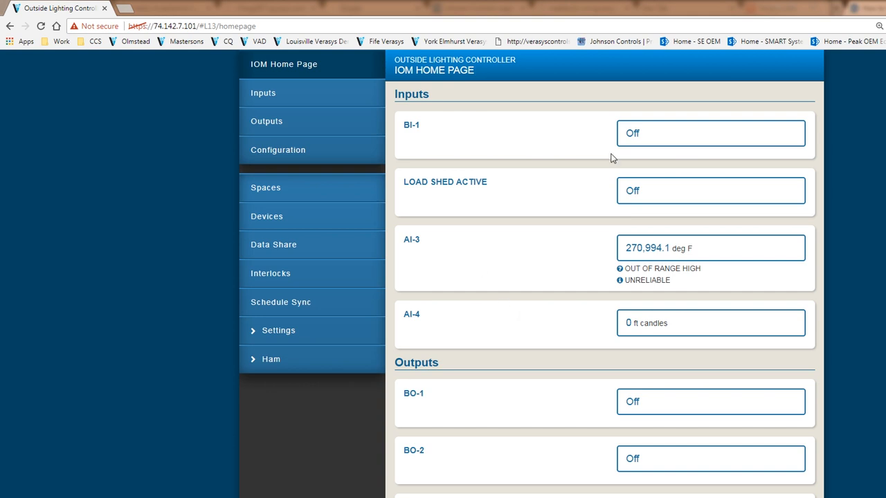
mouse_move(638, 143)
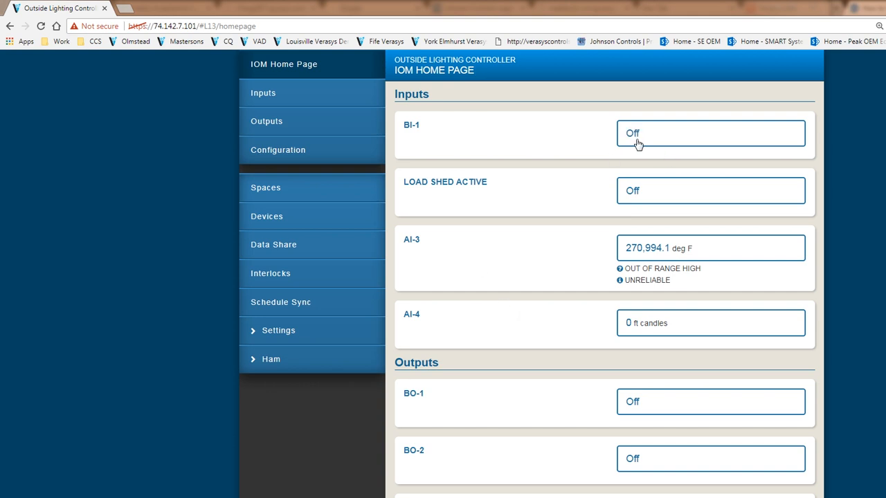
mouse_move(630, 396)
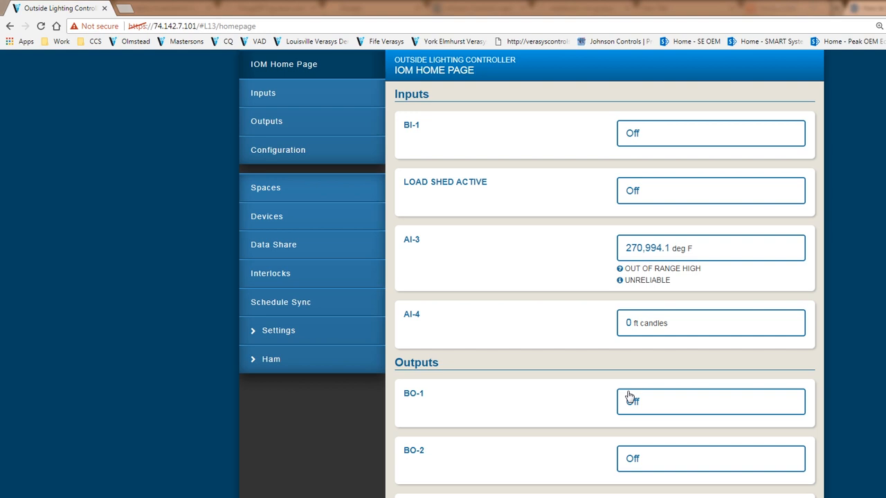
mouse_move(629, 398)
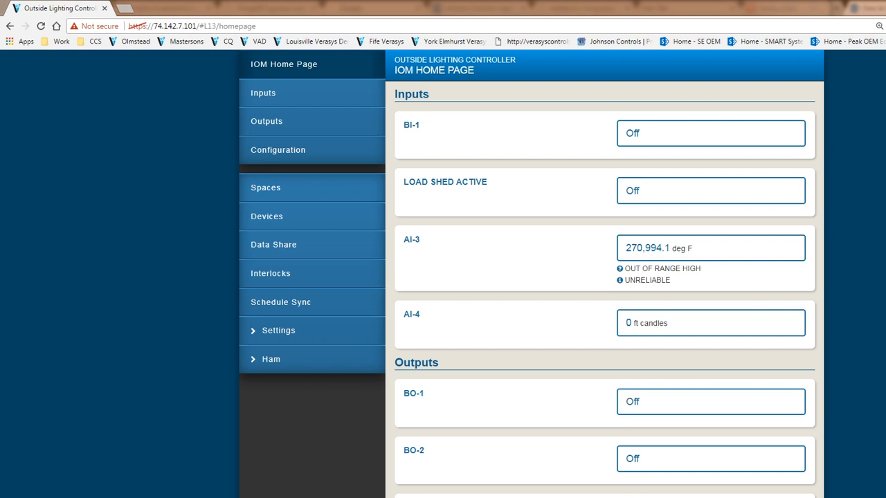
Open BI-1's command window from its Off value on the home page
left_click(710, 133)
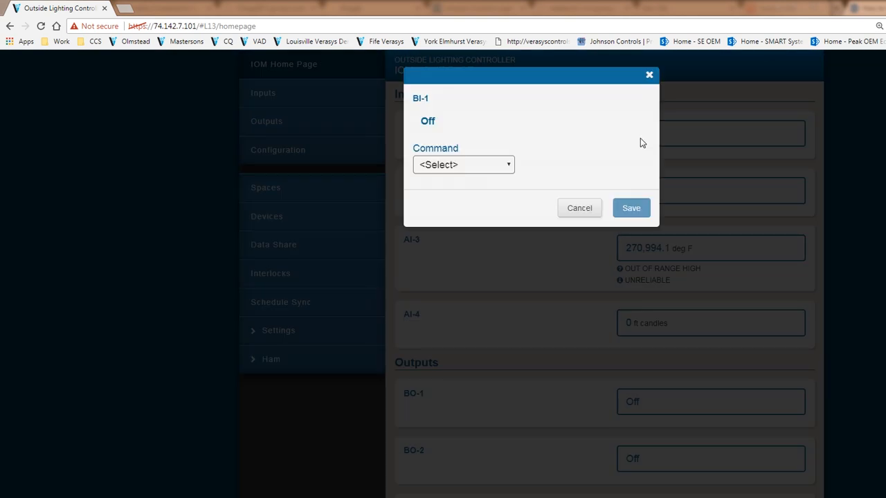
Command BI-1 Out of Service with an override value of On and save
left_click(463, 164)
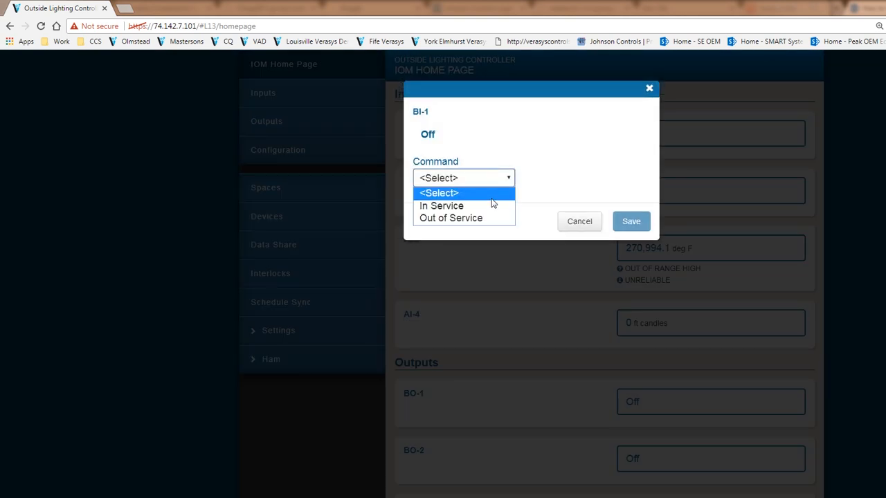
left_click(441, 206)
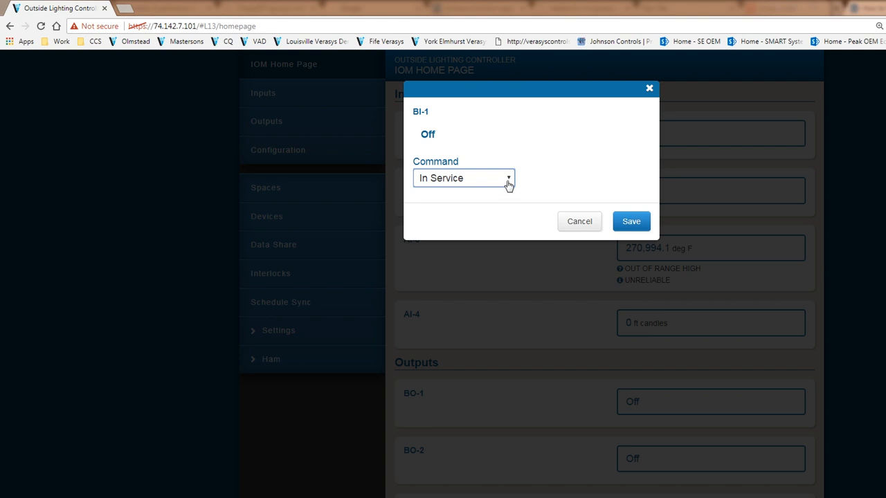
left_click(464, 178)
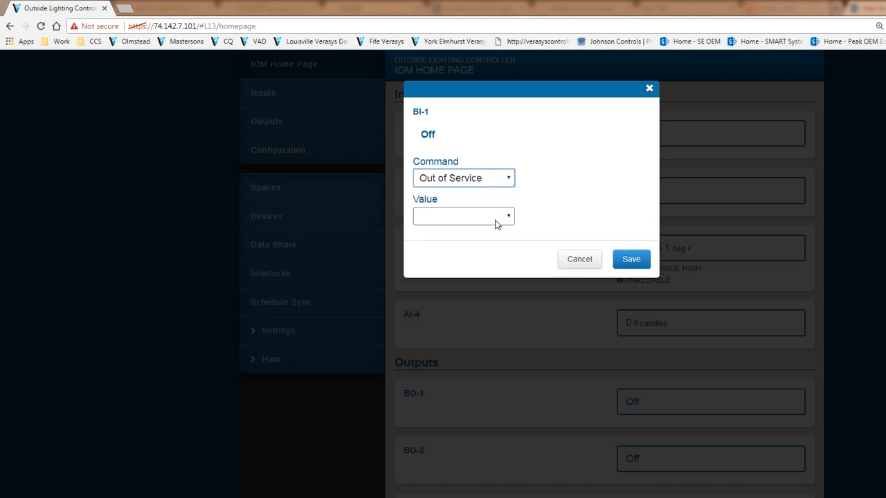
left_click(464, 216)
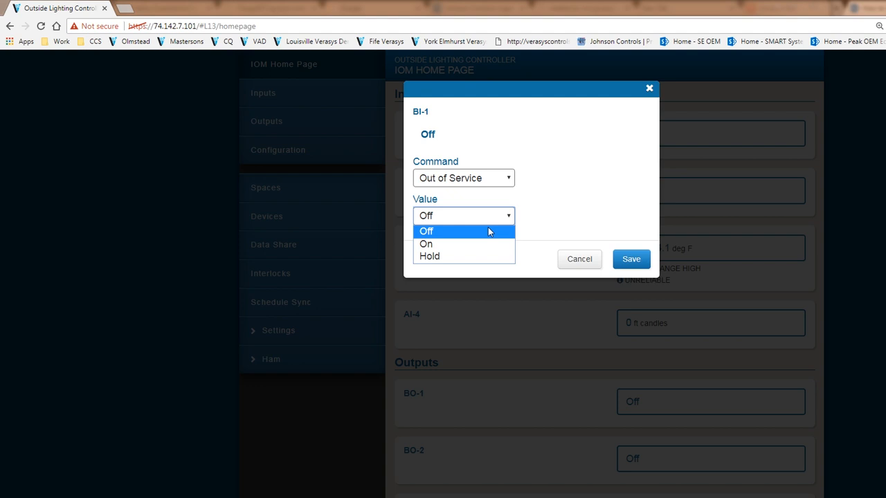
left_click(425, 243)
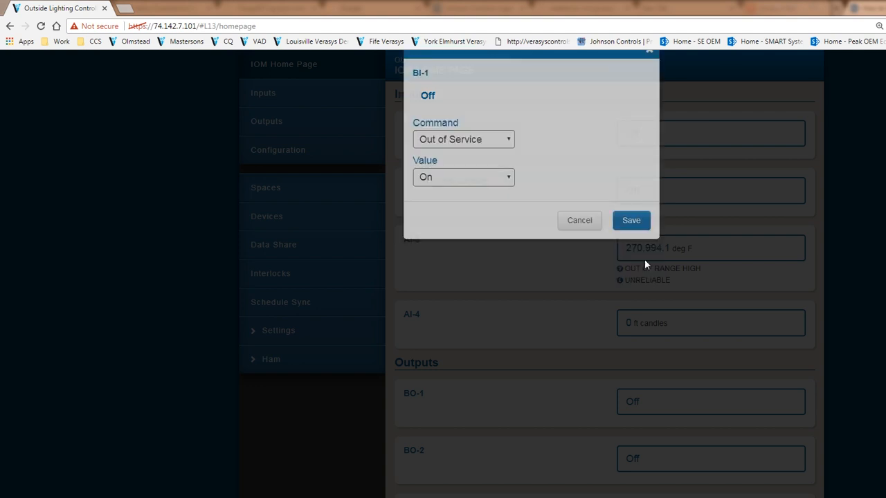
left_click(631, 220)
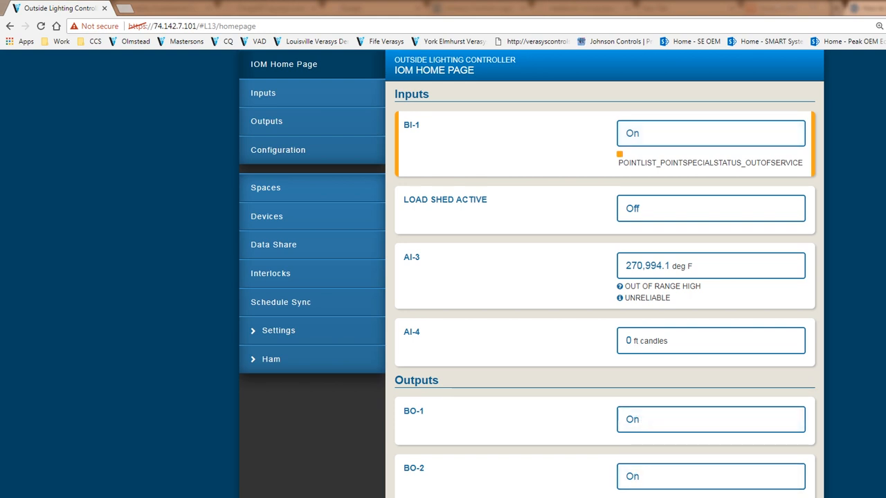
mouse_move(587, 157)
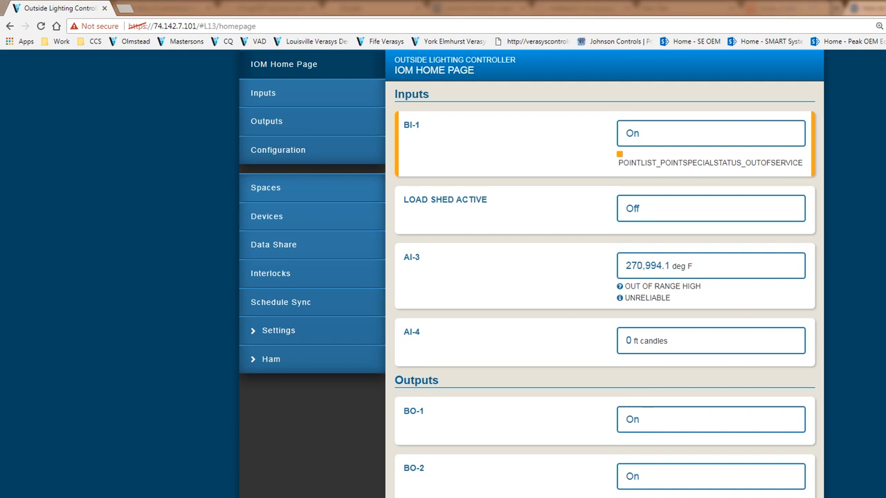
mouse_move(623, 456)
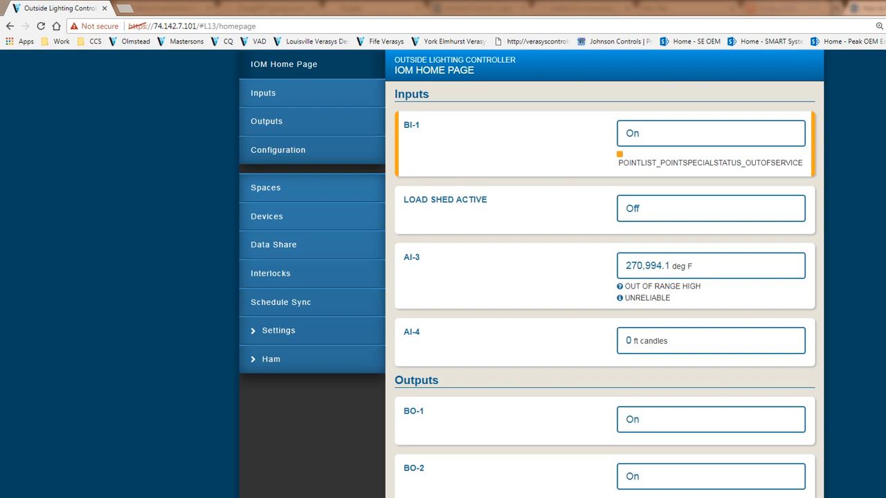
mouse_move(606, 227)
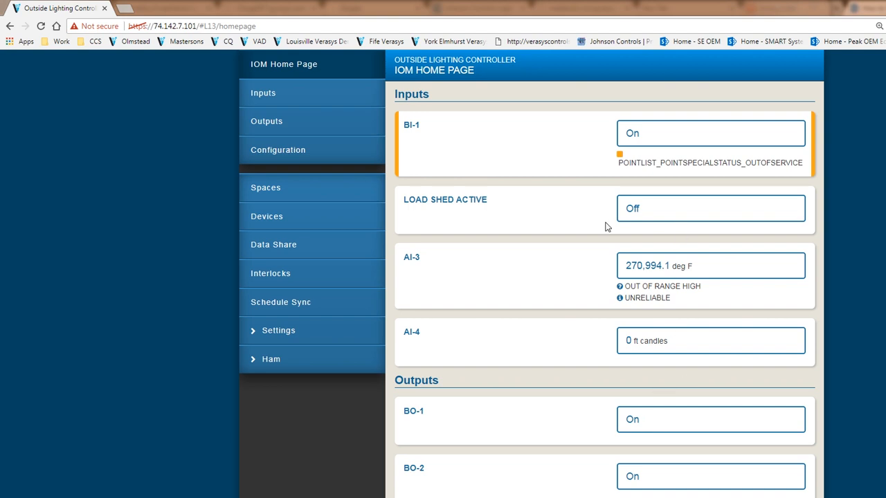
mouse_move(476, 223)
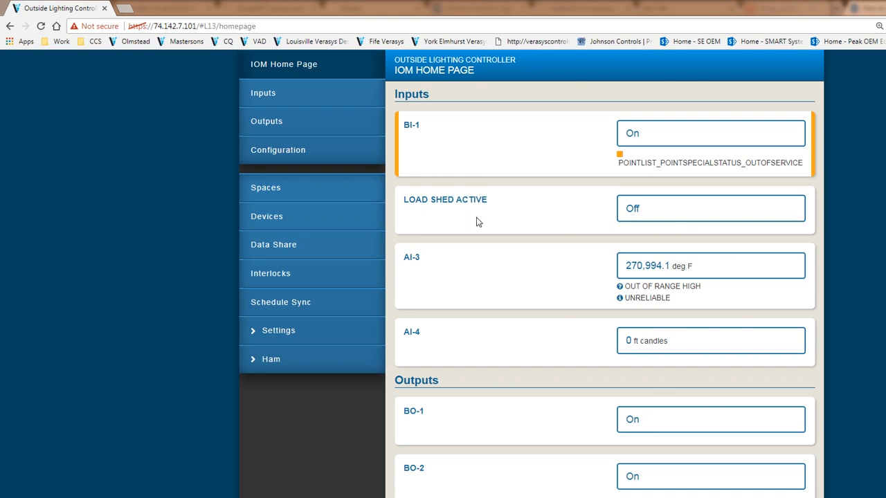
mouse_move(484, 223)
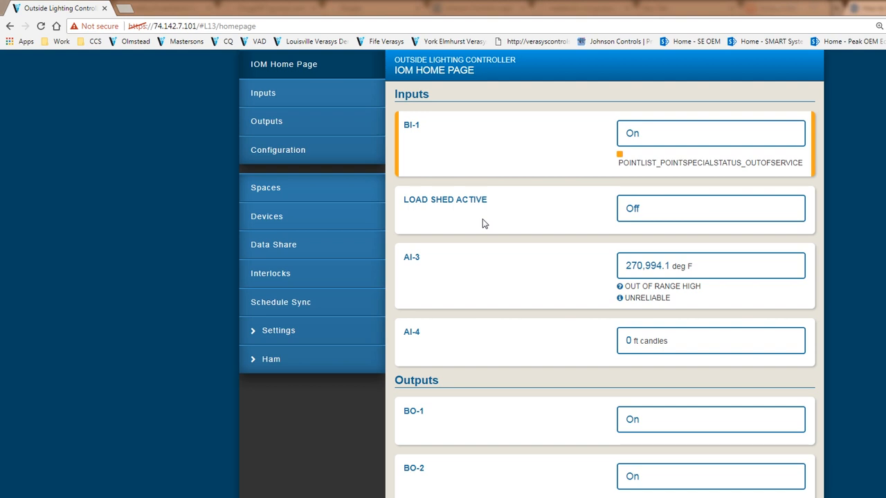
mouse_move(488, 241)
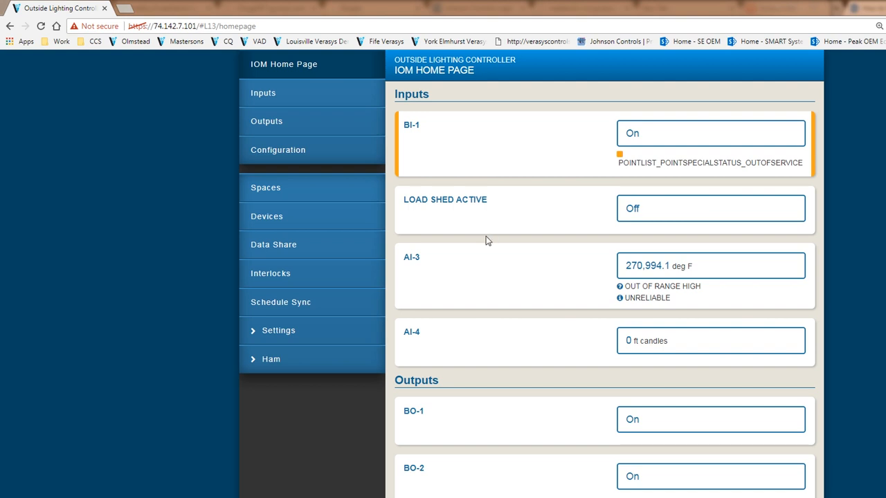